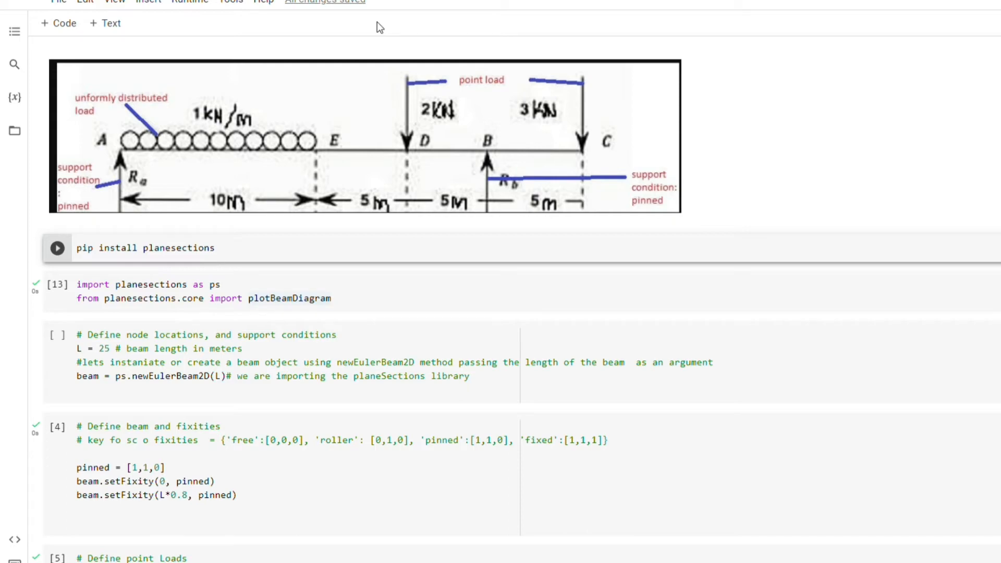
# Step: Run the 'pip install planesections' cell, confirming all requirements are already satisfied
pyautogui.scroll(-3)
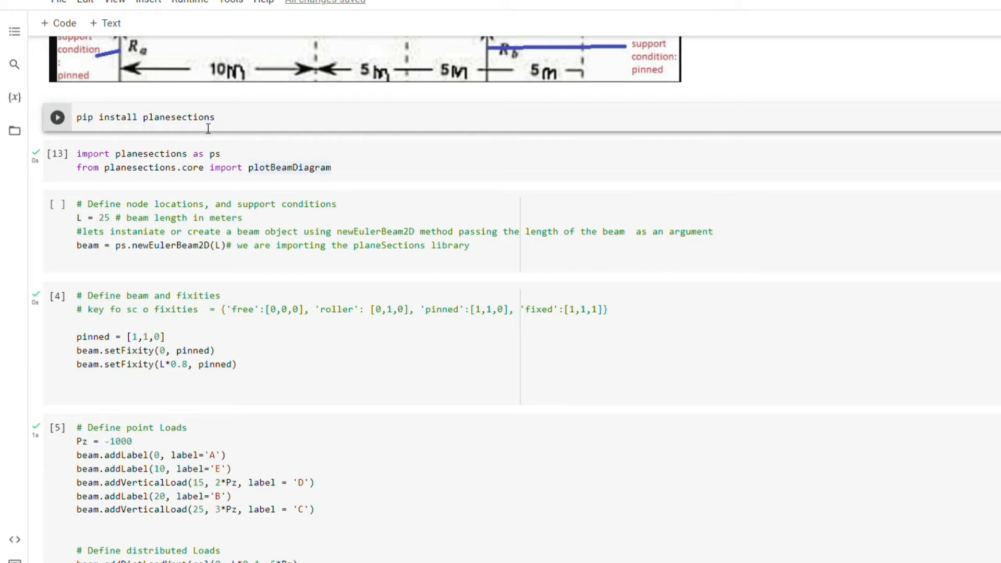
pyautogui.click(57, 116)
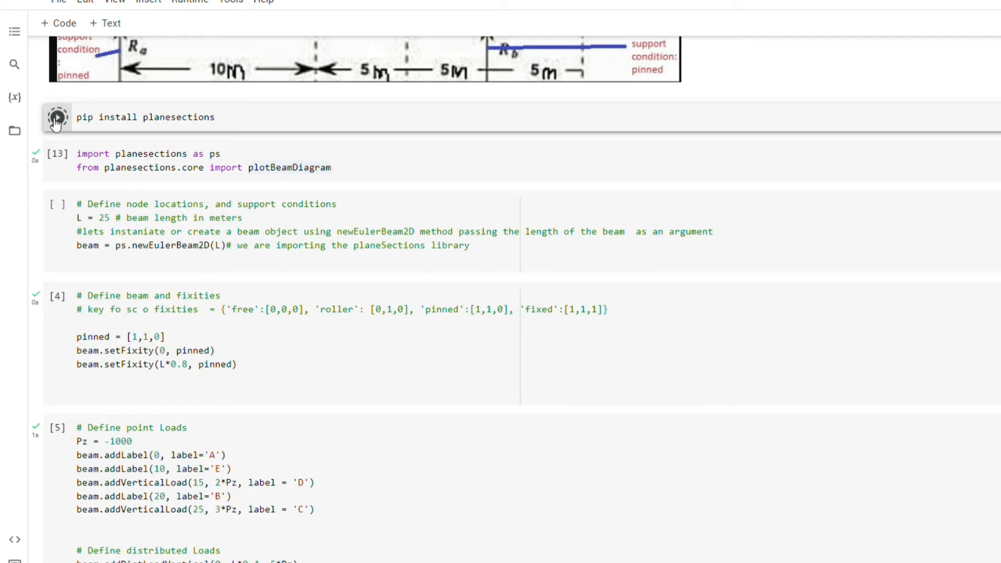
pyautogui.click(57, 117)
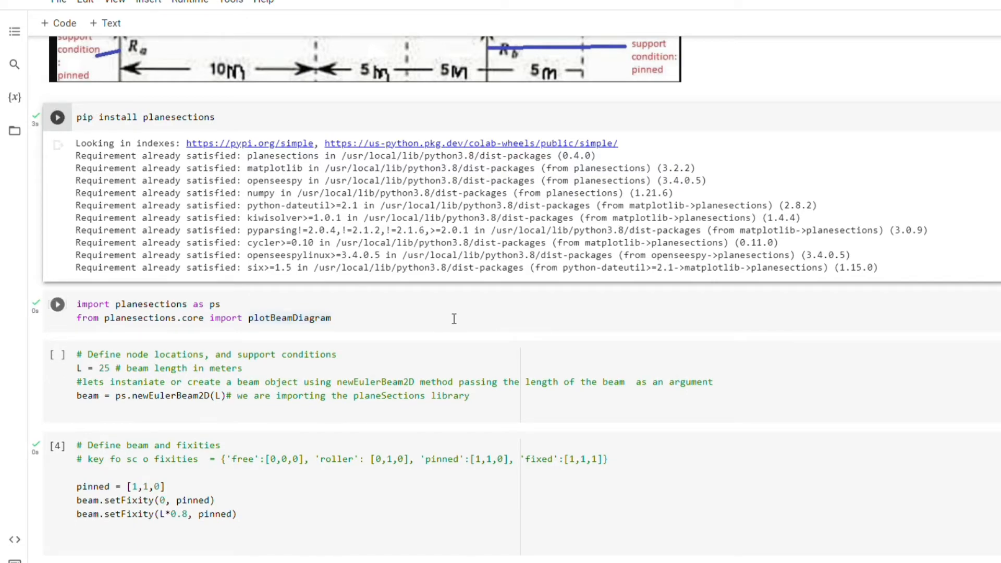
pyautogui.moveTo(367, 336)
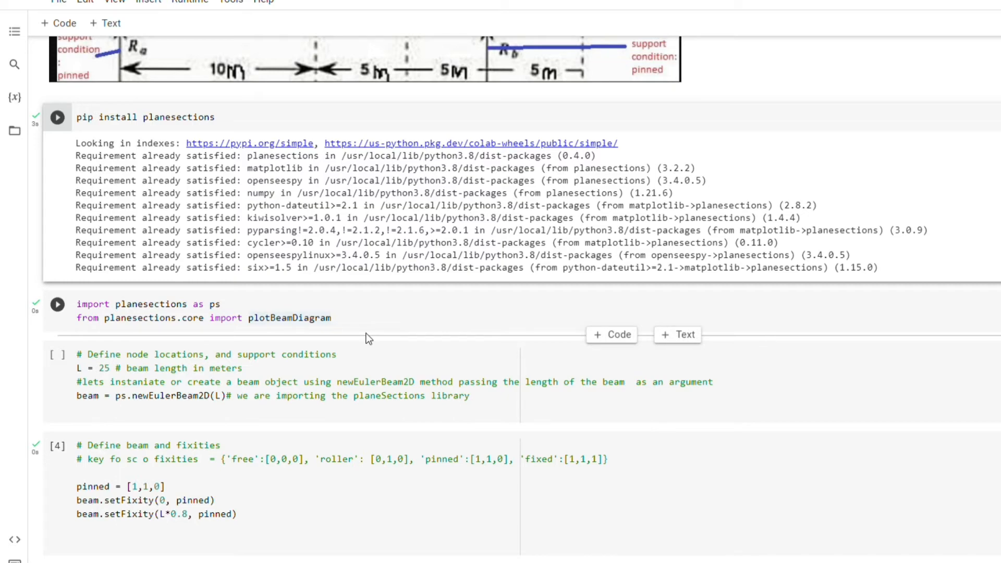
pyautogui.scroll(3)
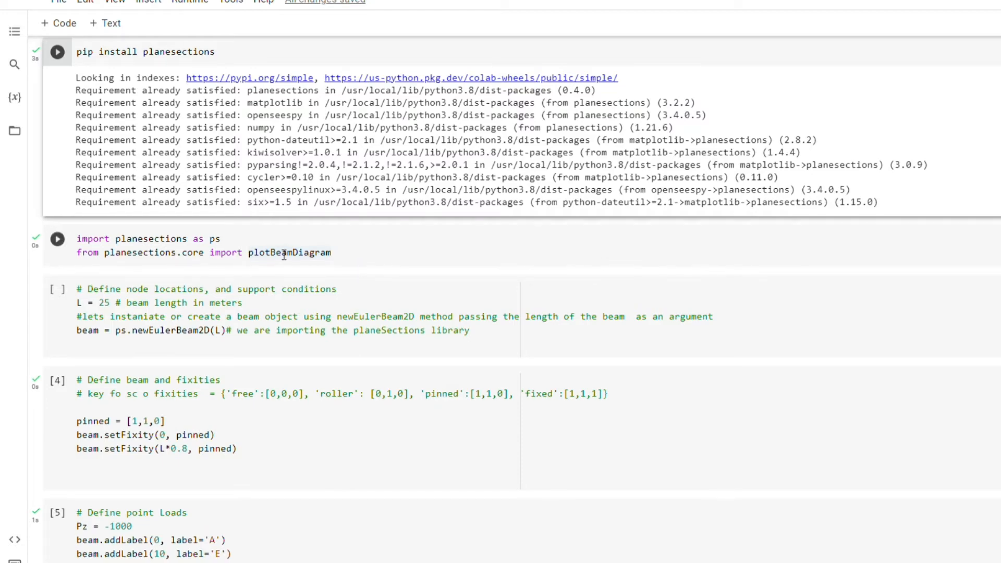
pyautogui.moveTo(145, 271)
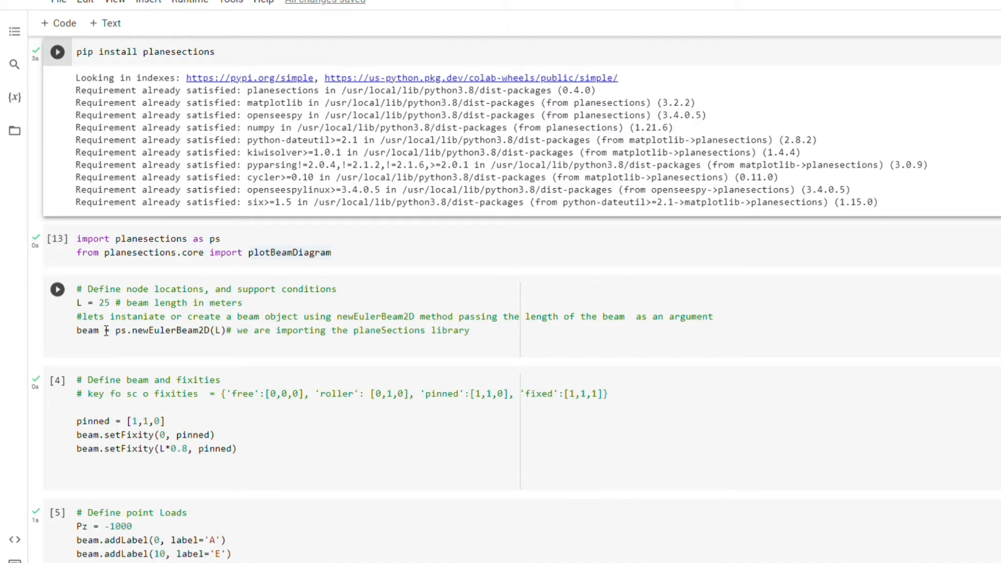
pyautogui.scroll(-3)
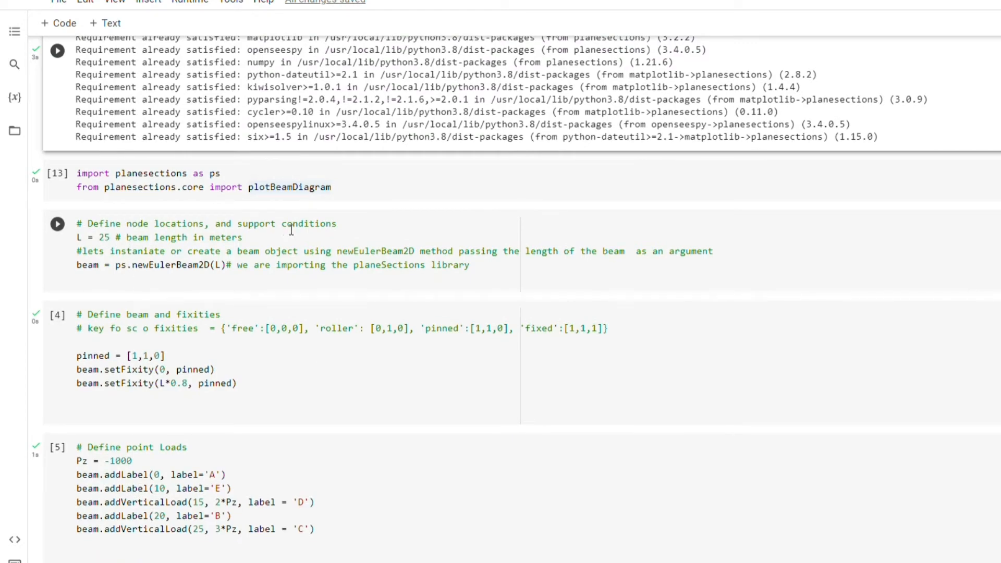
pyautogui.moveTo(340, 244)
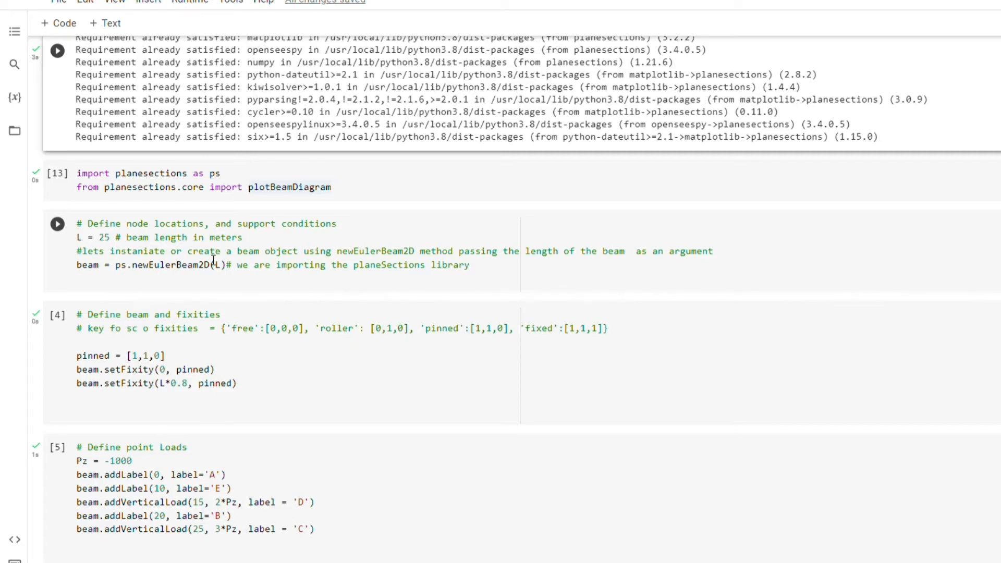
pyautogui.moveTo(87, 242)
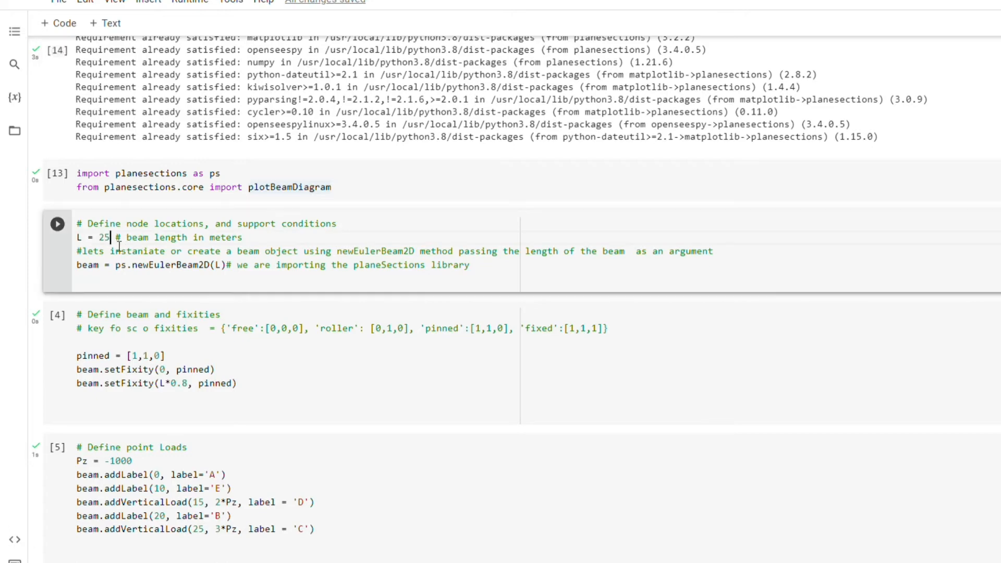
pyautogui.doubleClick(93, 238)
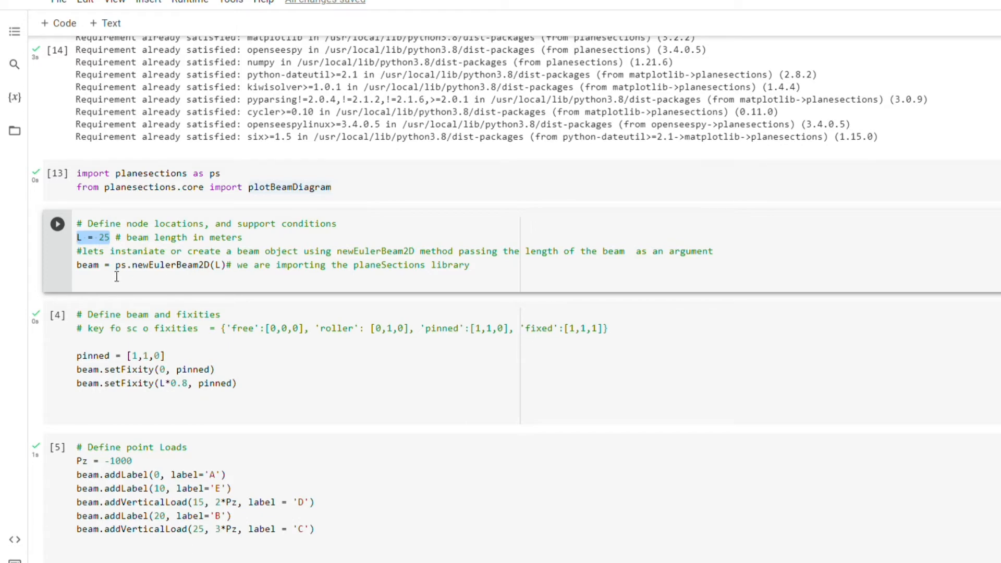
pyautogui.click(182, 265)
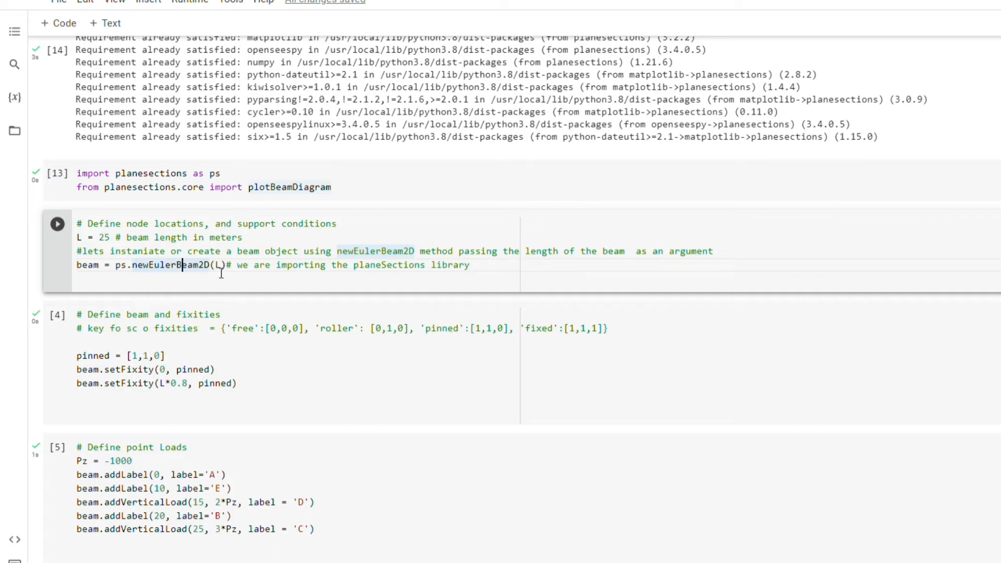
pyautogui.moveTo(118, 272)
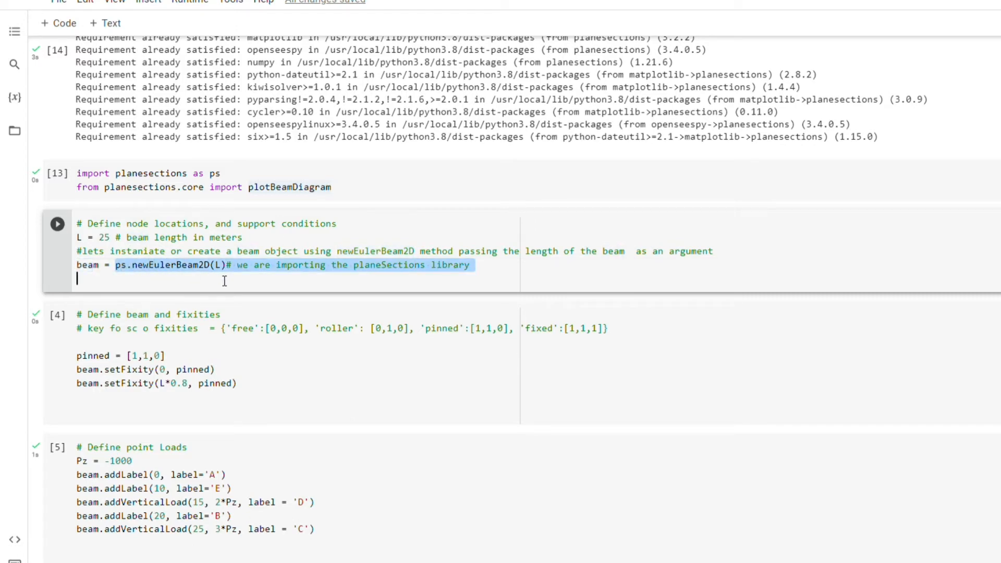
pyautogui.scroll(-3)
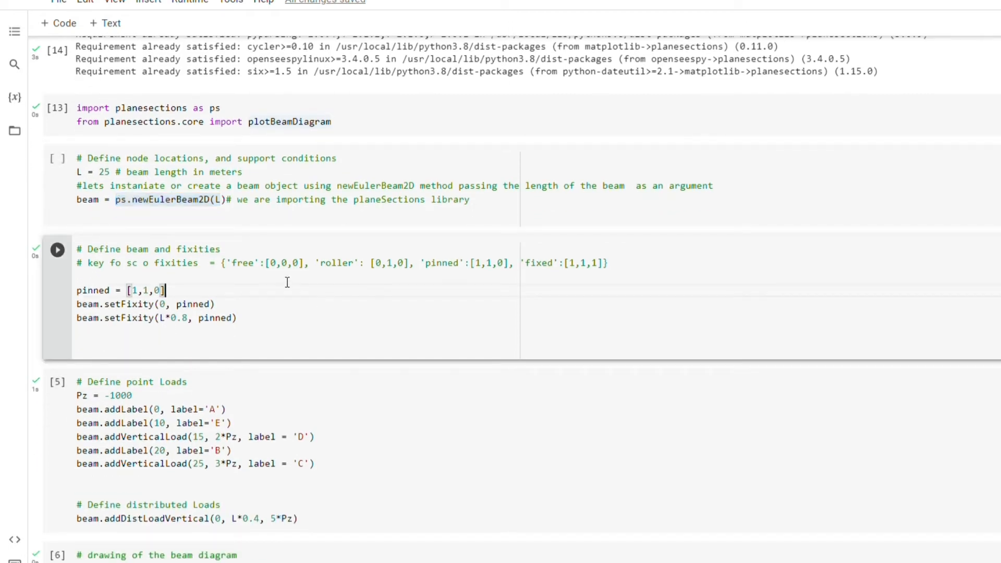
pyautogui.moveTo(256, 301)
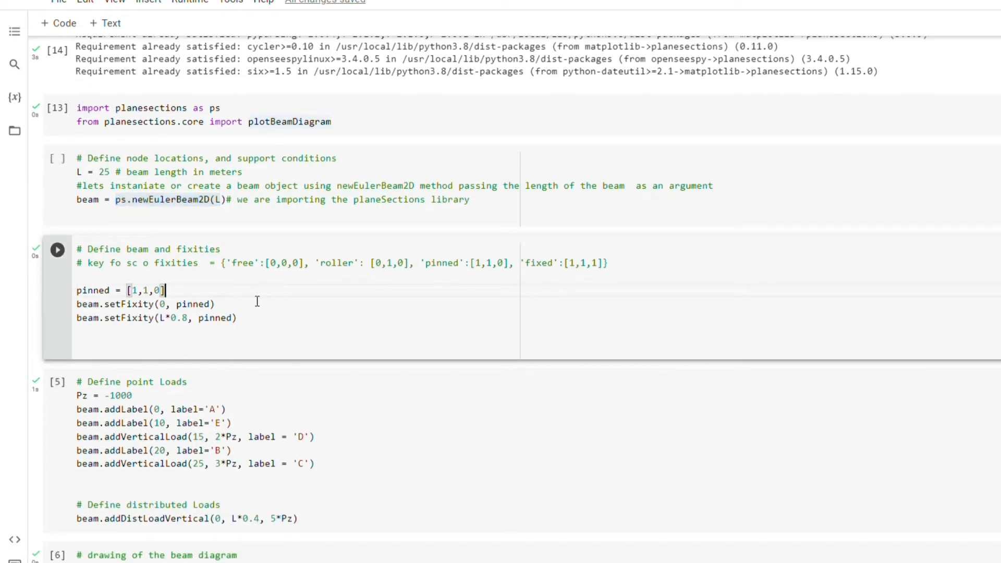
pyautogui.moveTo(282, 310)
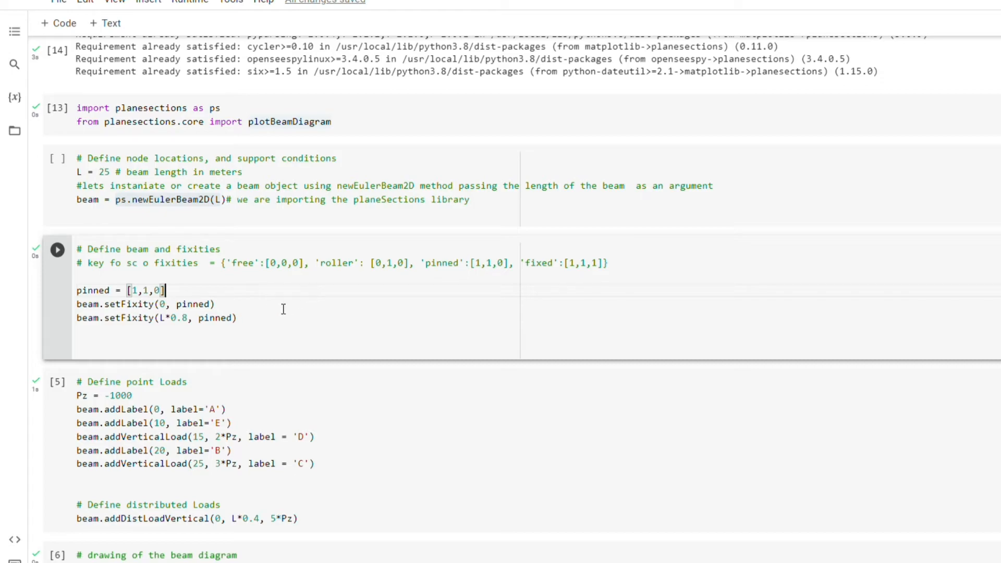
pyautogui.moveTo(131, 311)
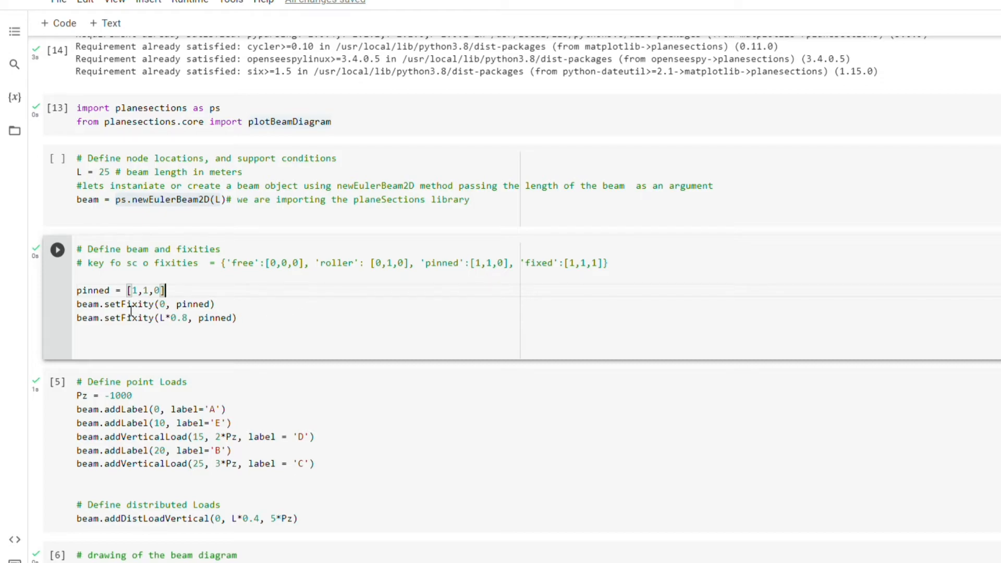
pyautogui.moveTo(284, 289)
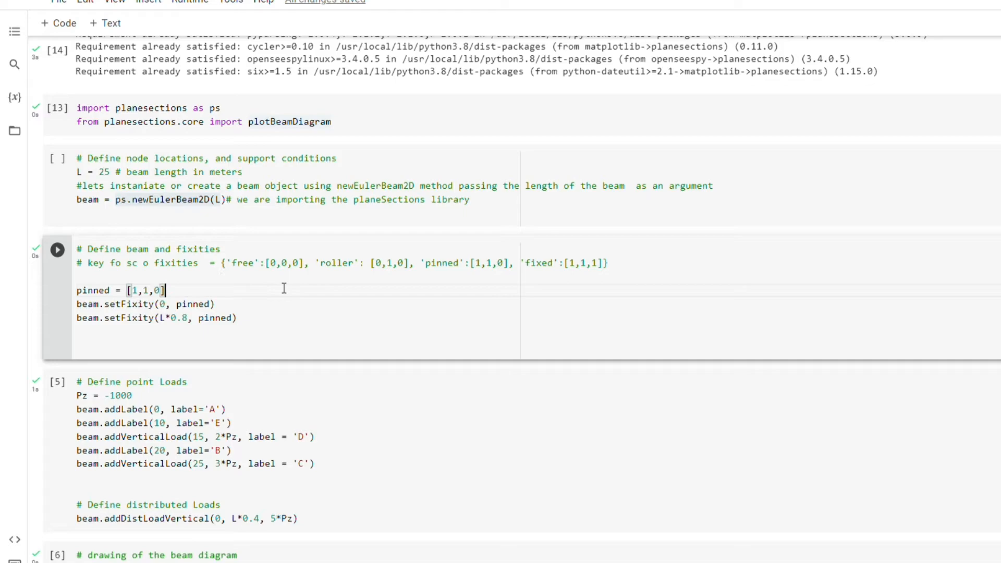
pyautogui.moveTo(246, 271)
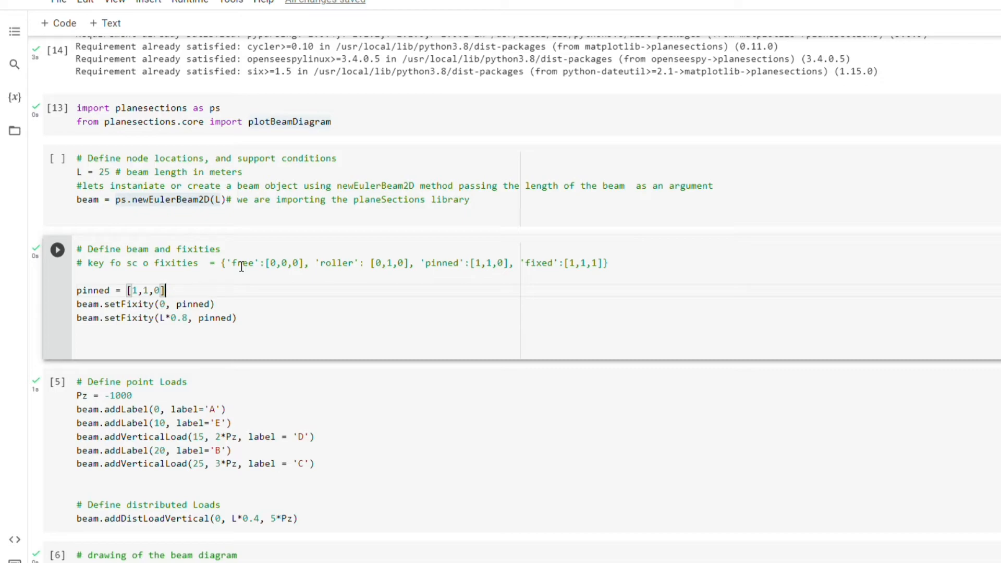
pyautogui.moveTo(250, 275)
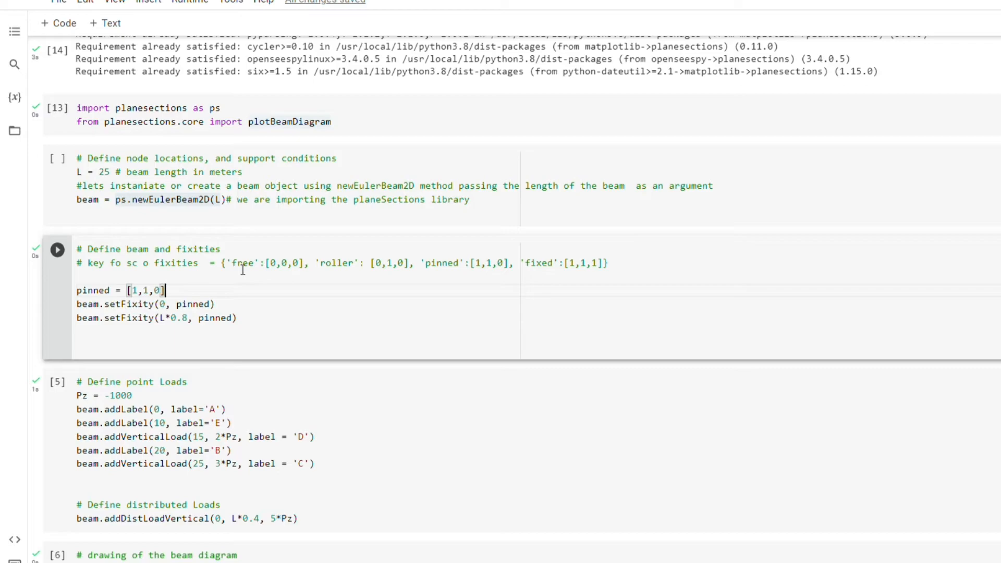
pyautogui.moveTo(302, 274)
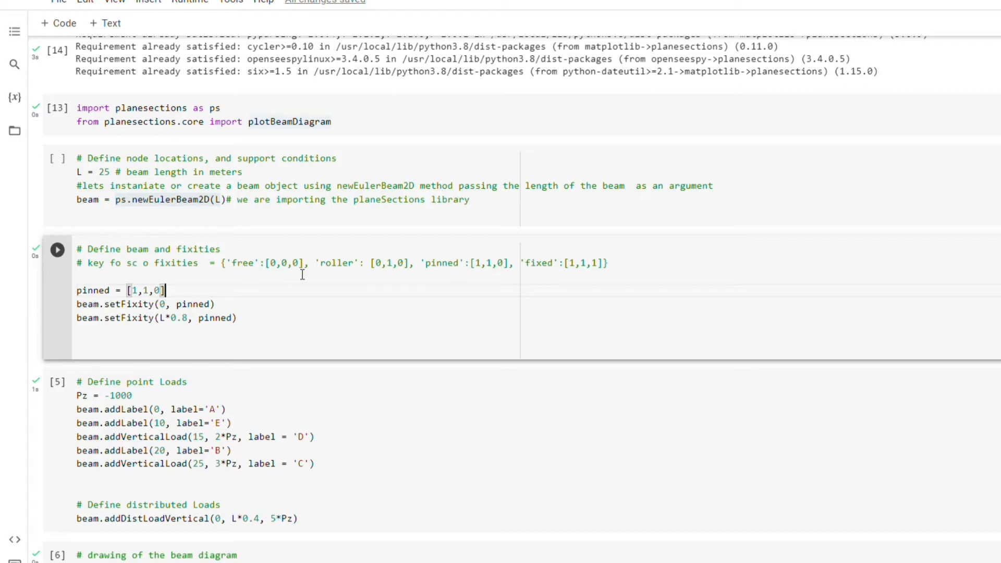
pyautogui.moveTo(395, 276)
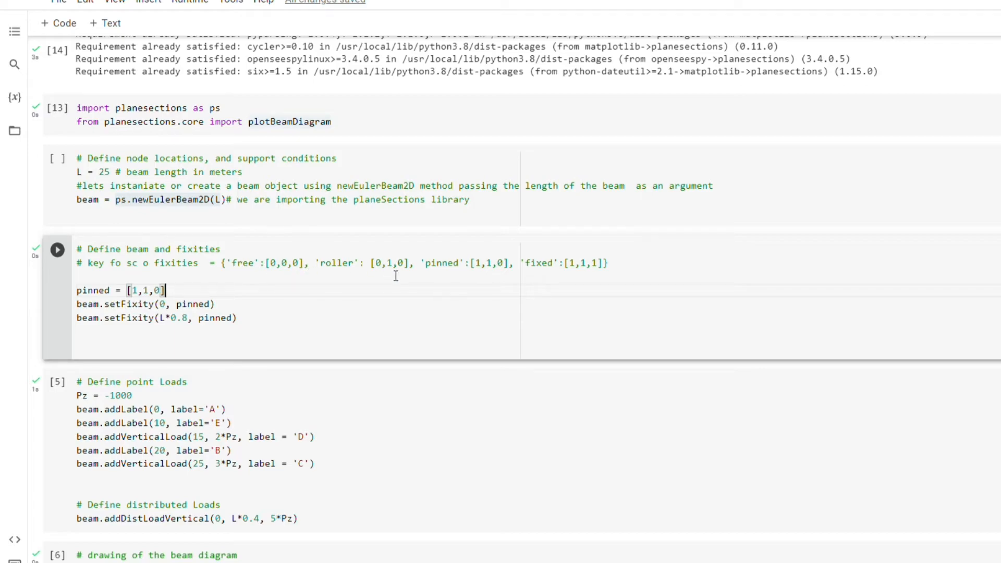
pyautogui.moveTo(500, 262)
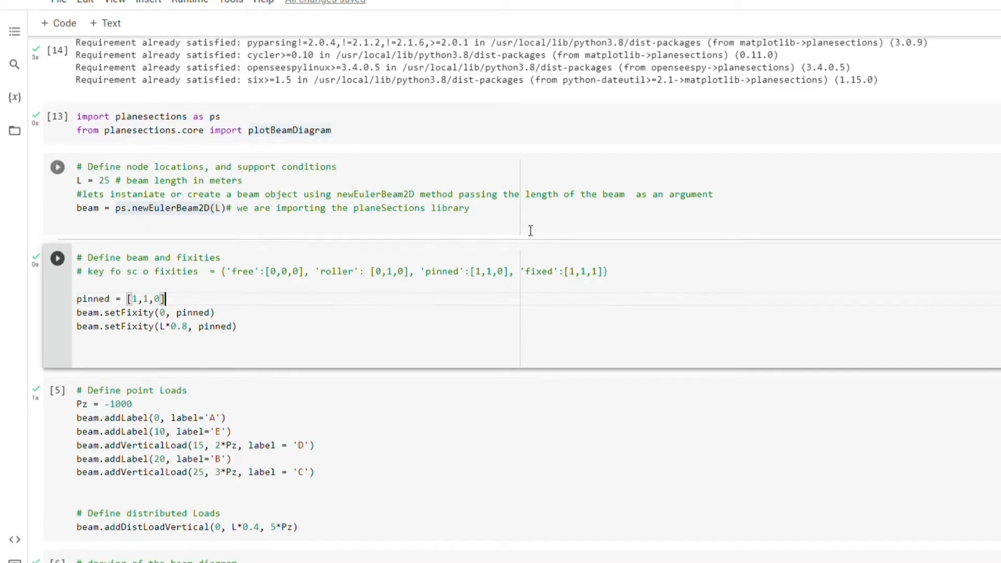
pyautogui.scroll(3)
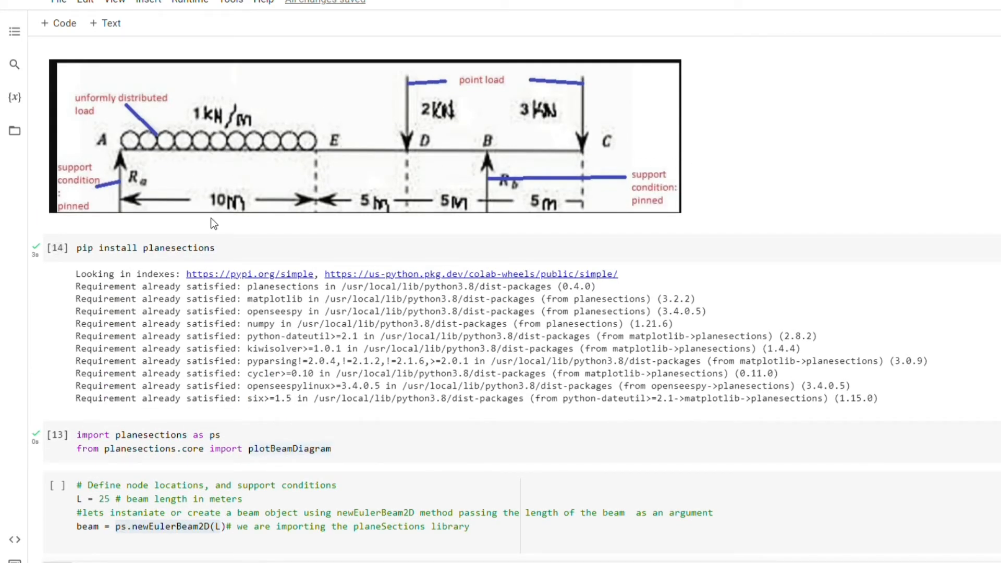
pyautogui.moveTo(116, 171)
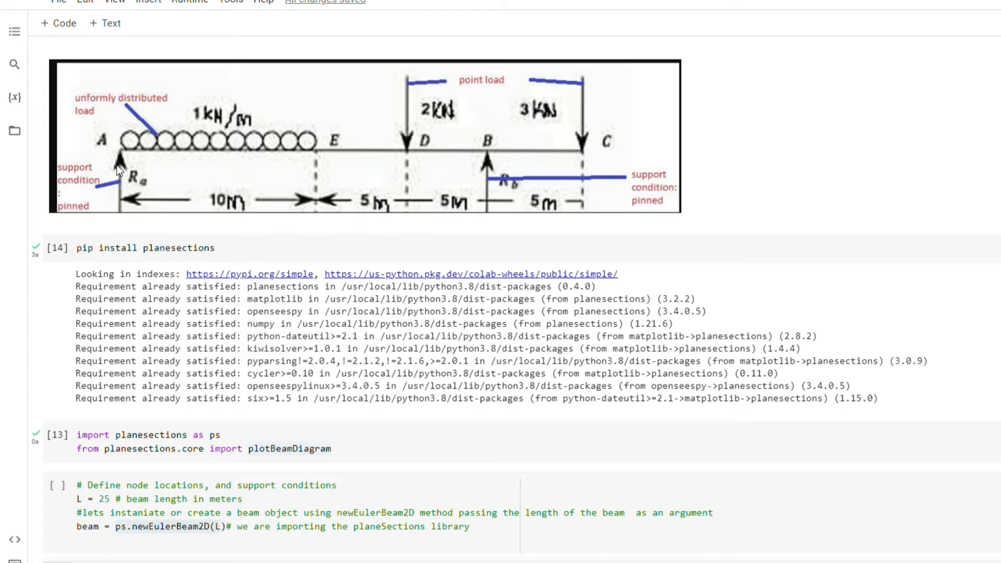
pyautogui.moveTo(182, 190)
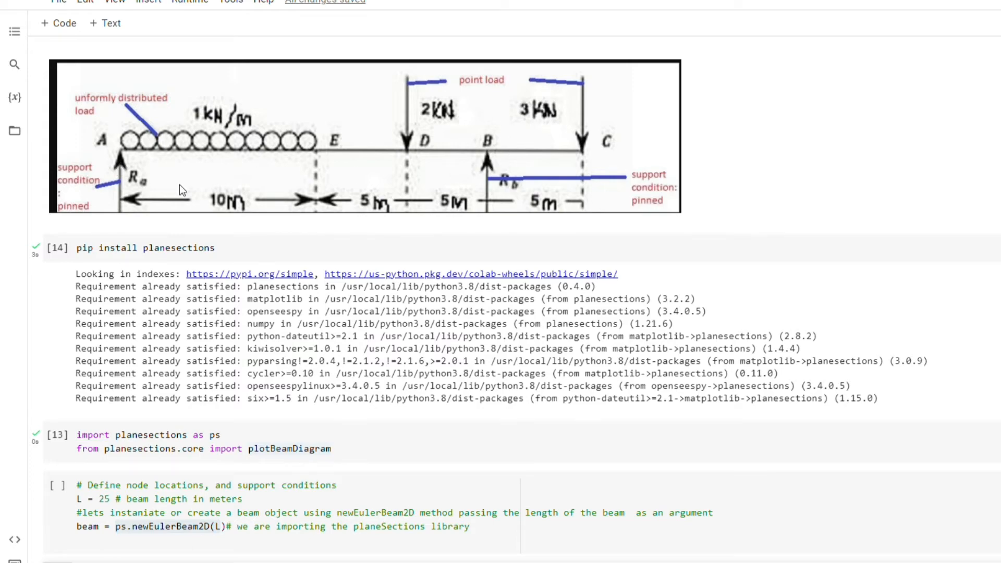
pyautogui.scroll(-3)
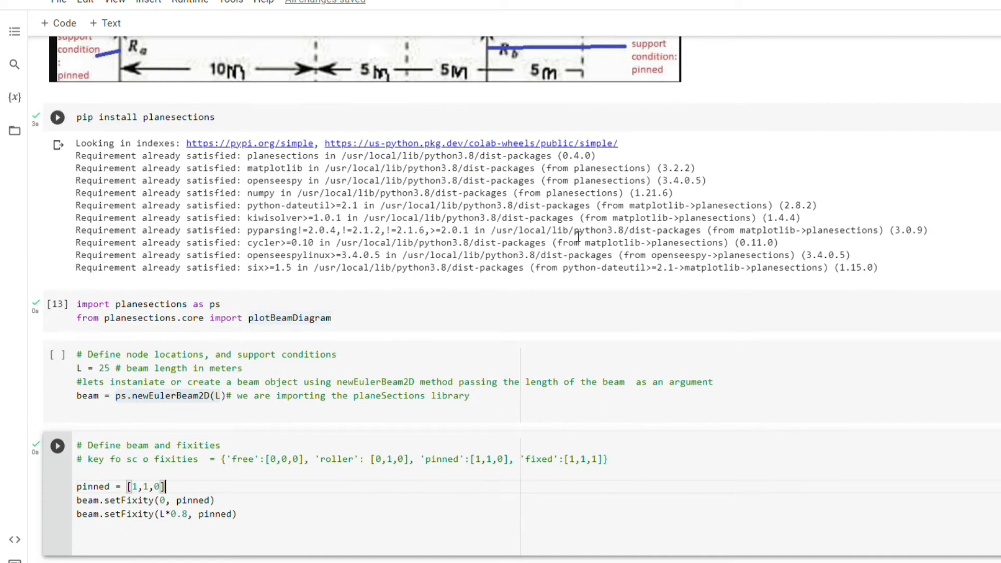
pyautogui.scroll(-3)
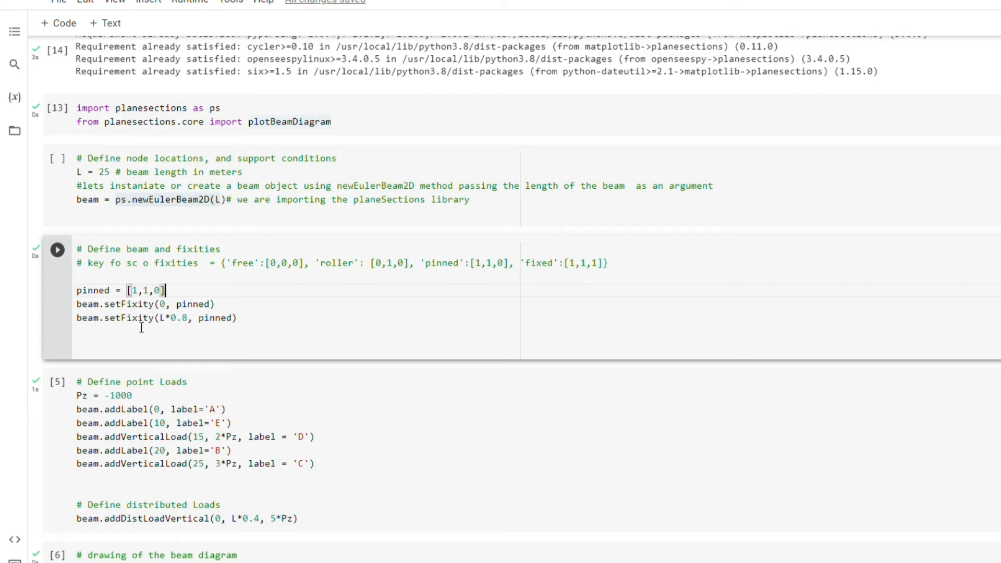
pyautogui.moveTo(128, 304)
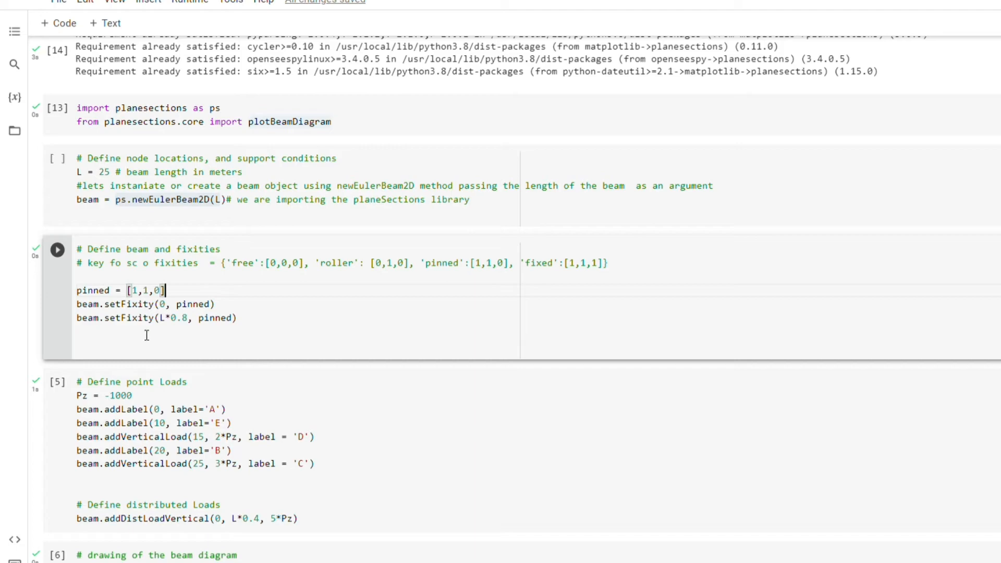
pyautogui.moveTo(171, 312)
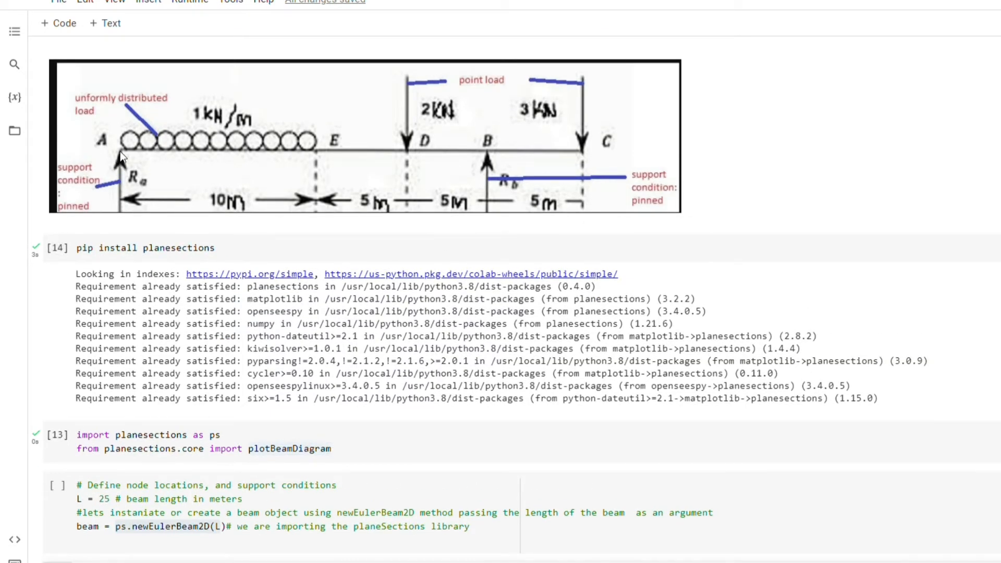
pyautogui.scroll(-3)
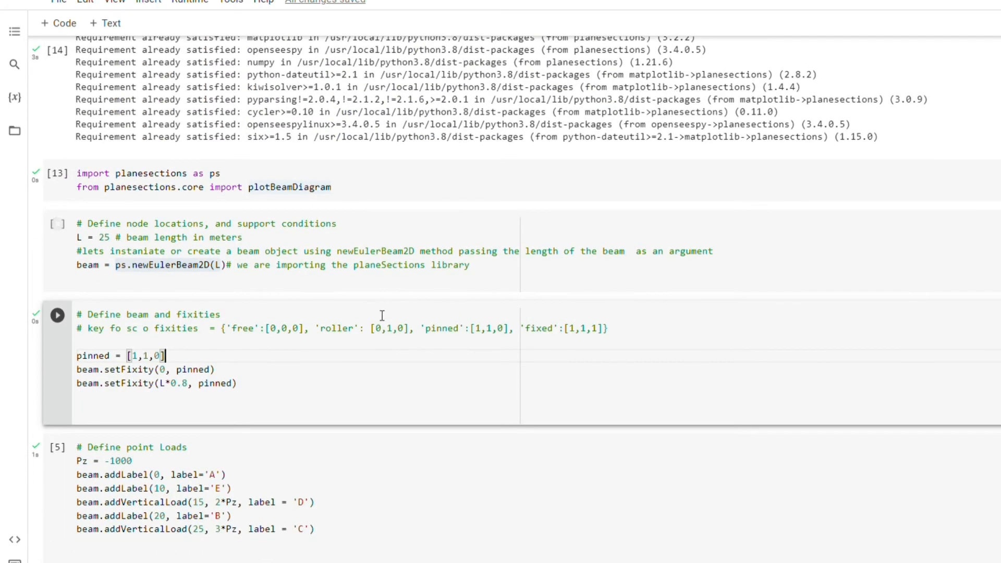
pyautogui.moveTo(219, 393)
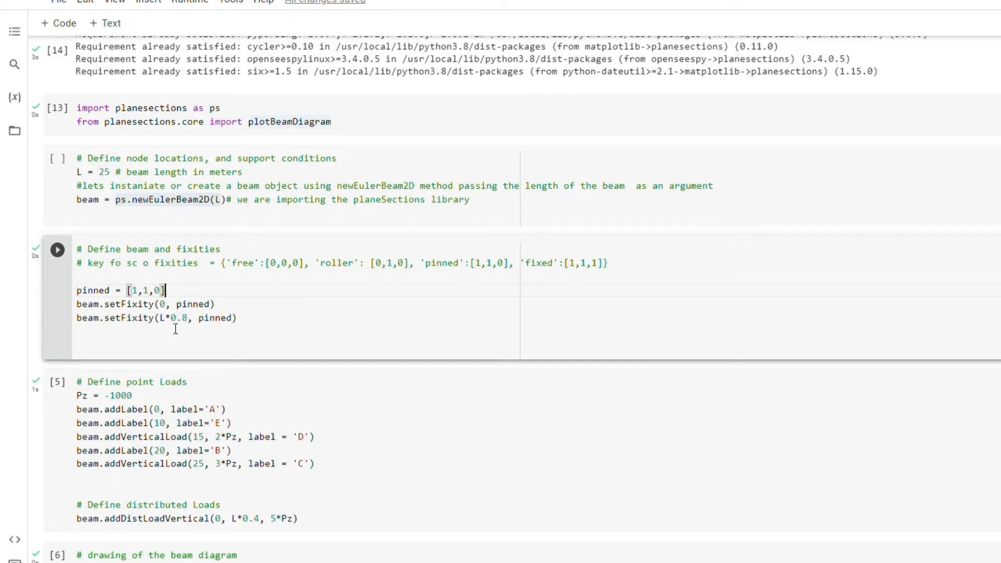
pyautogui.moveTo(251, 327)
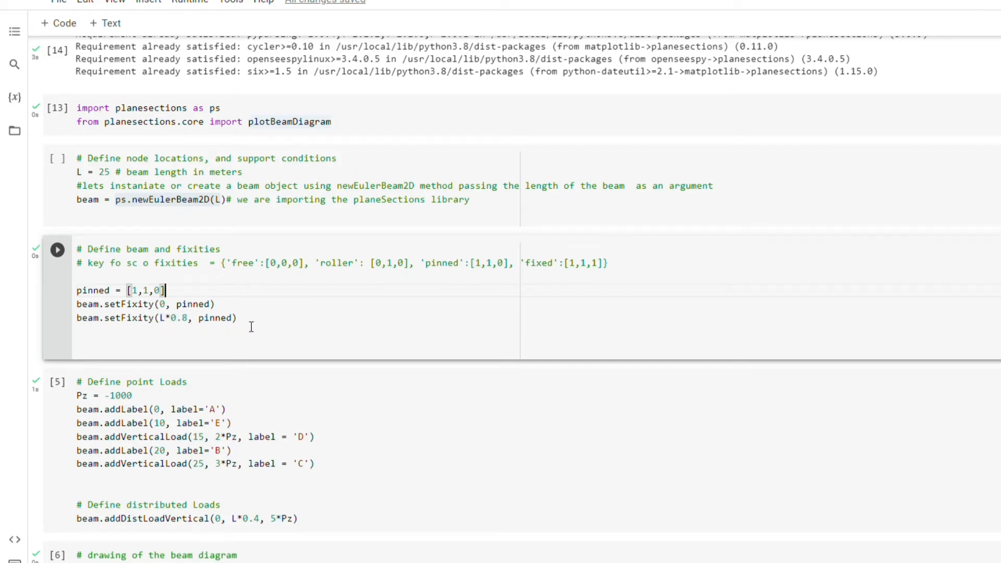
pyautogui.scroll(3)
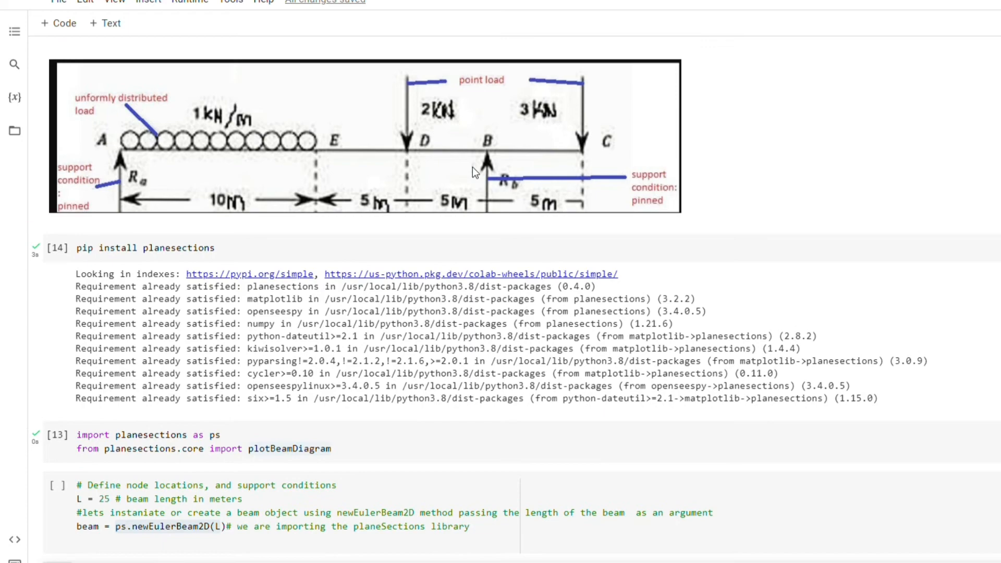
pyautogui.moveTo(264, 210)
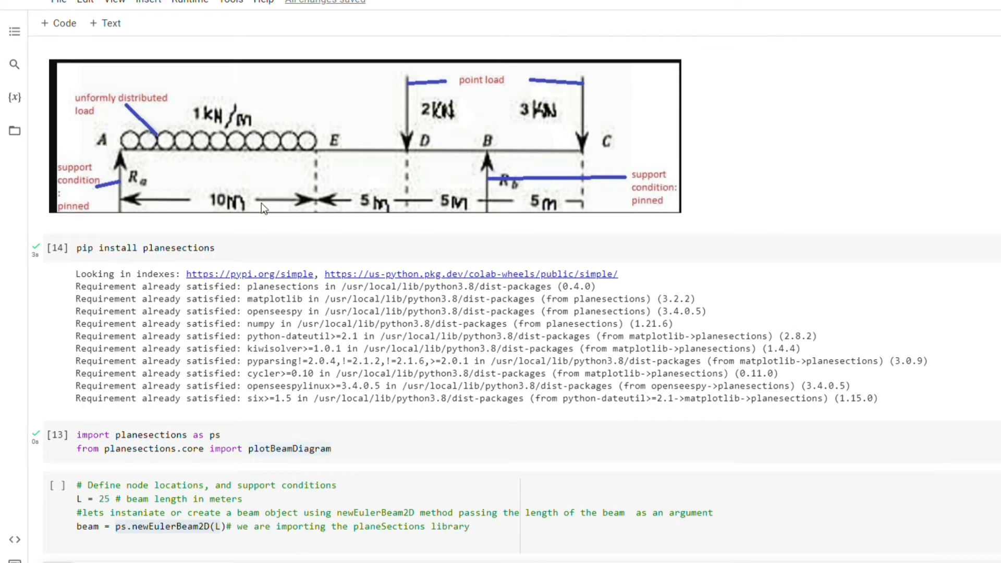
pyautogui.moveTo(468, 198)
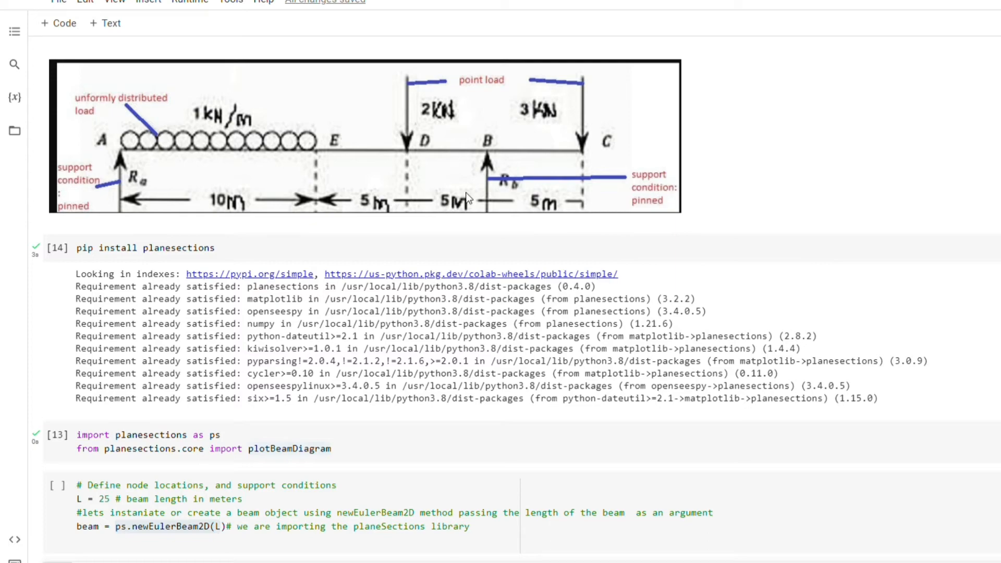
pyautogui.scroll(-3)
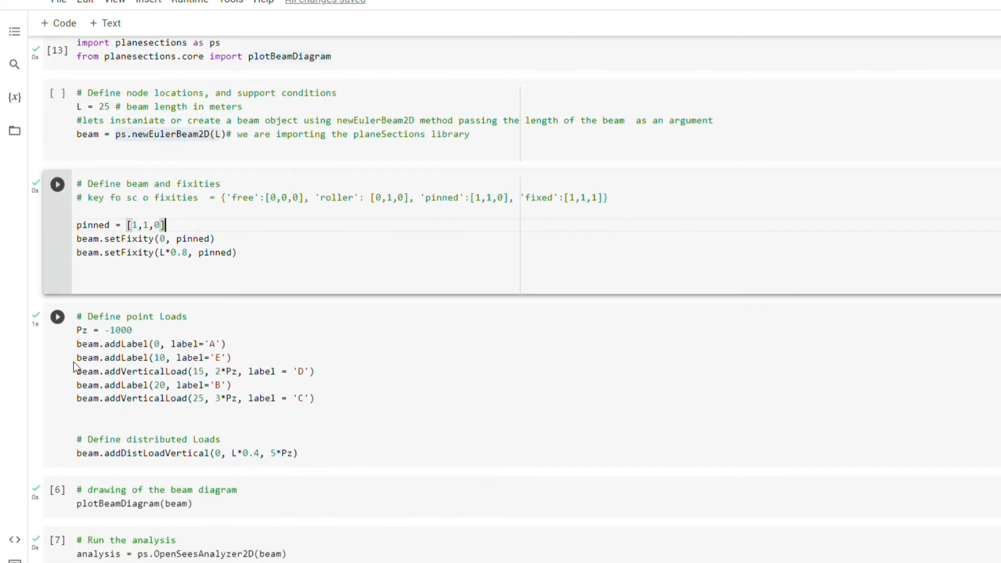
pyautogui.scroll(-3)
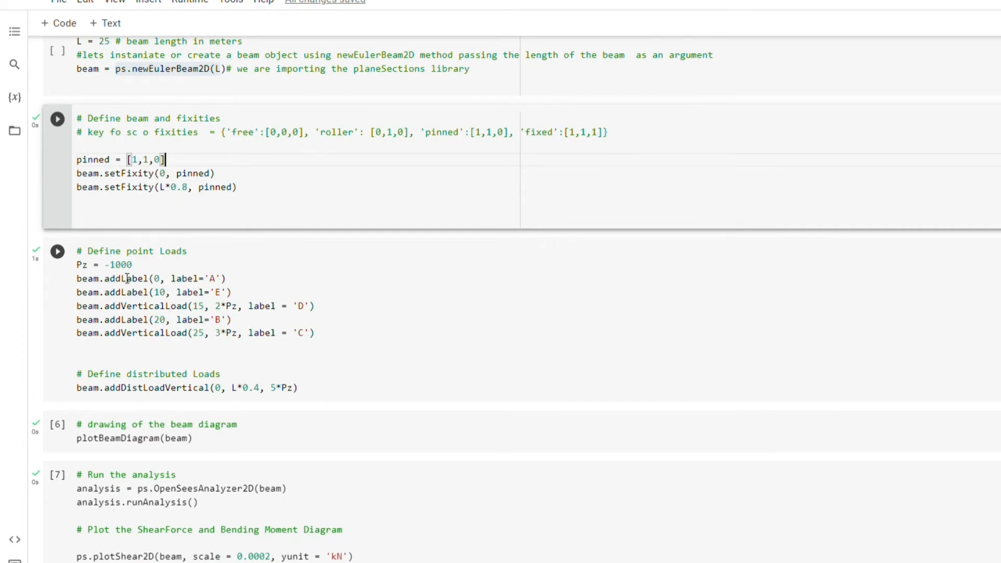
pyautogui.moveTo(299, 320)
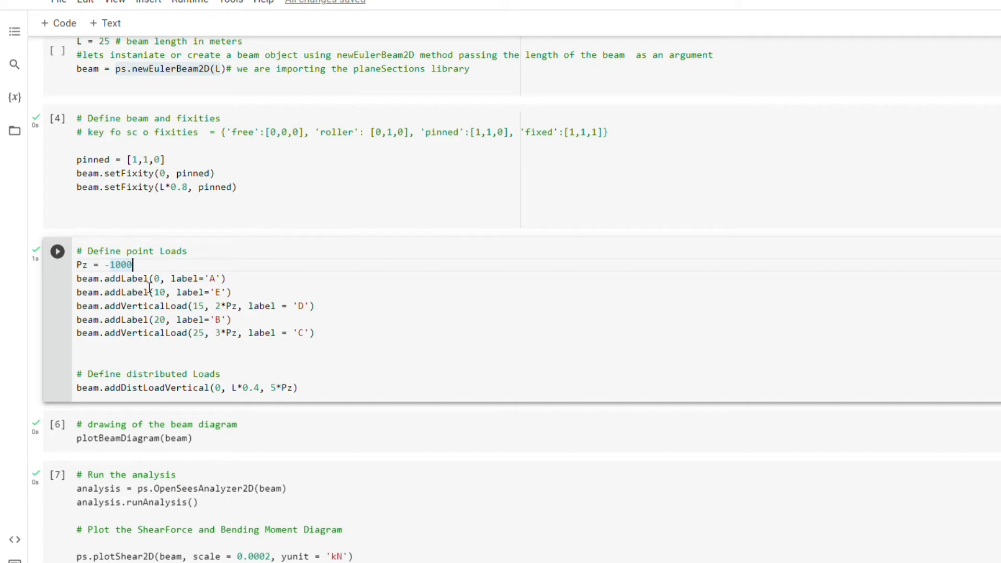
pyautogui.moveTo(357, 356)
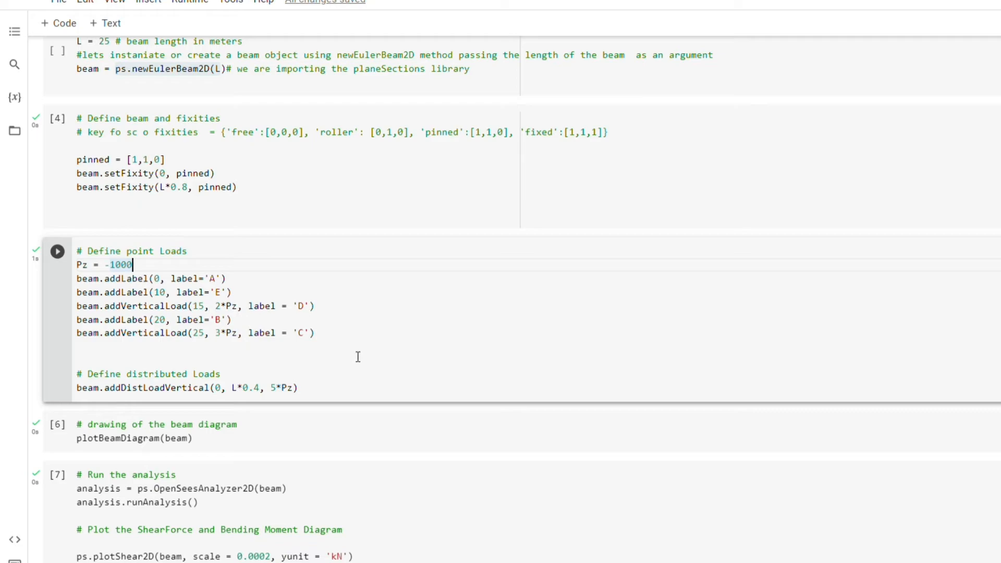
pyautogui.moveTo(344, 333)
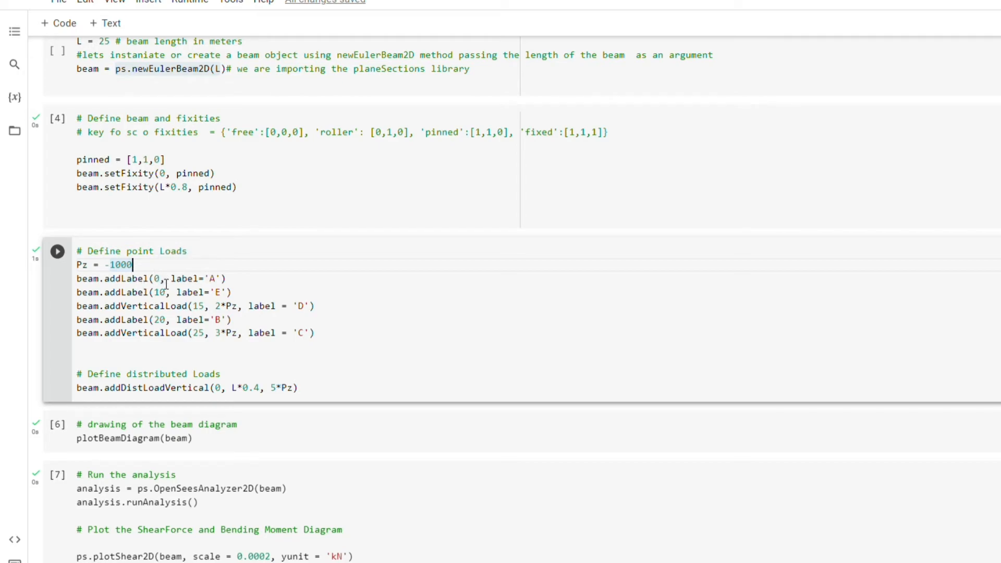
pyautogui.moveTo(173, 286)
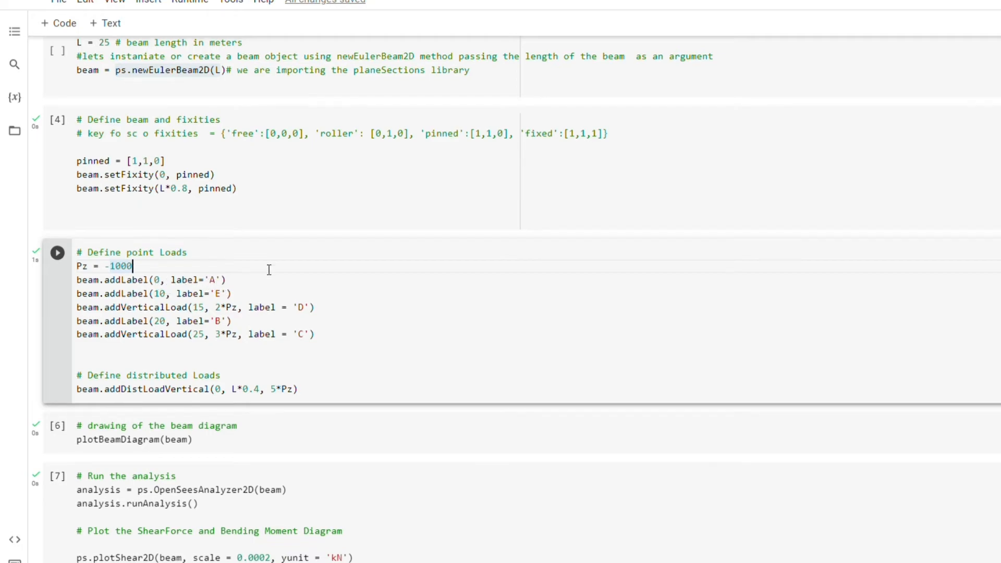
pyautogui.scroll(3)
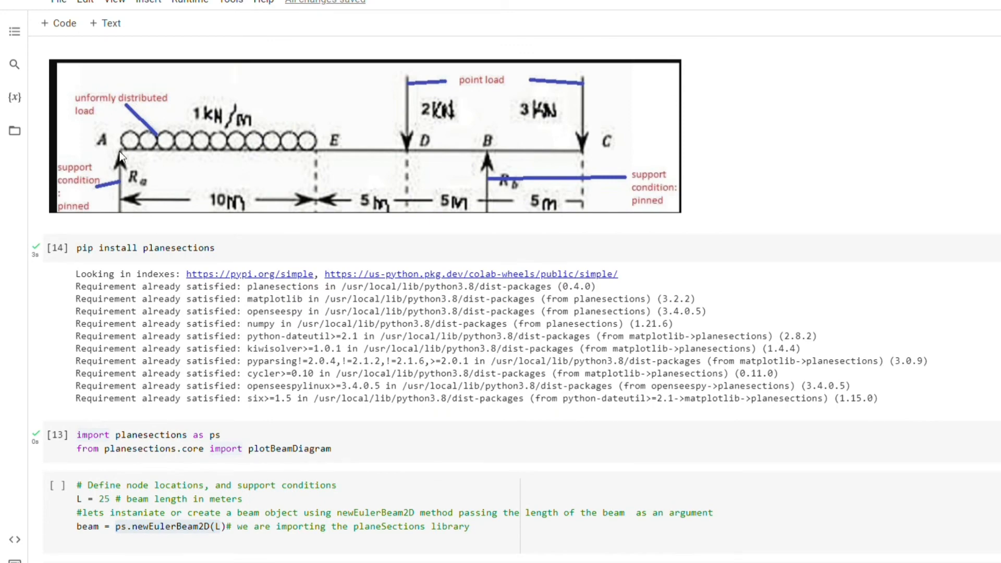
pyautogui.scroll(-3)
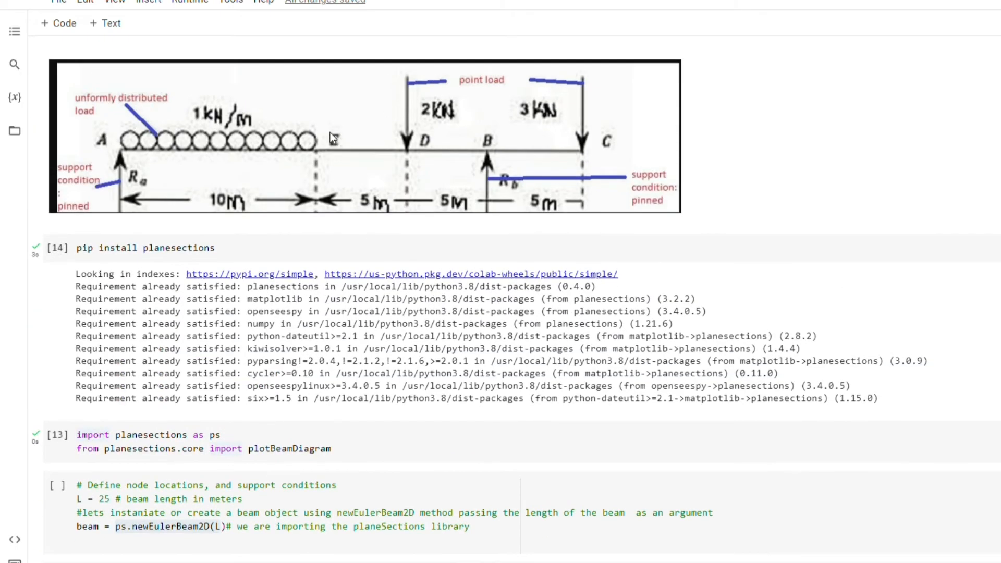
pyautogui.moveTo(122, 158)
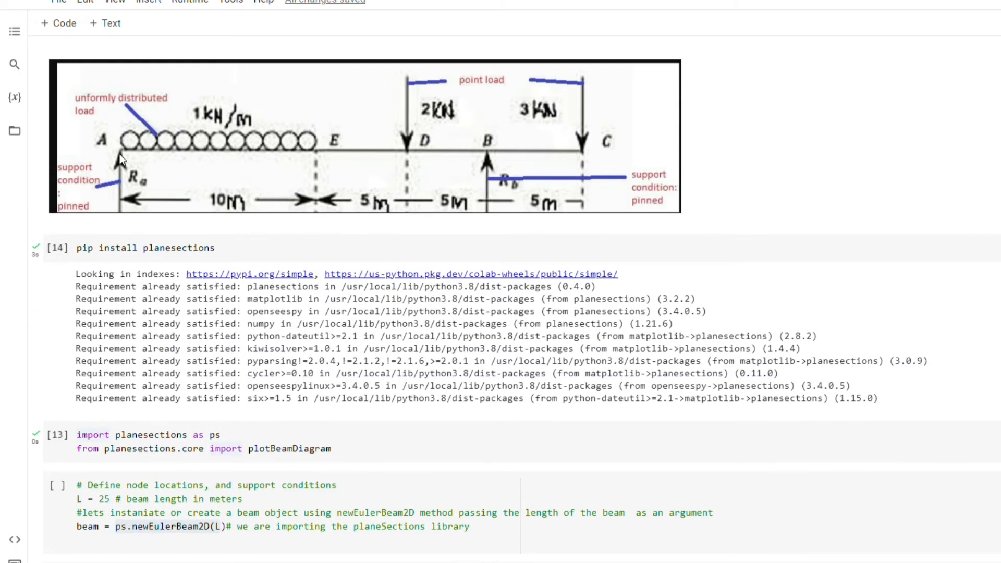
pyautogui.moveTo(199, 210)
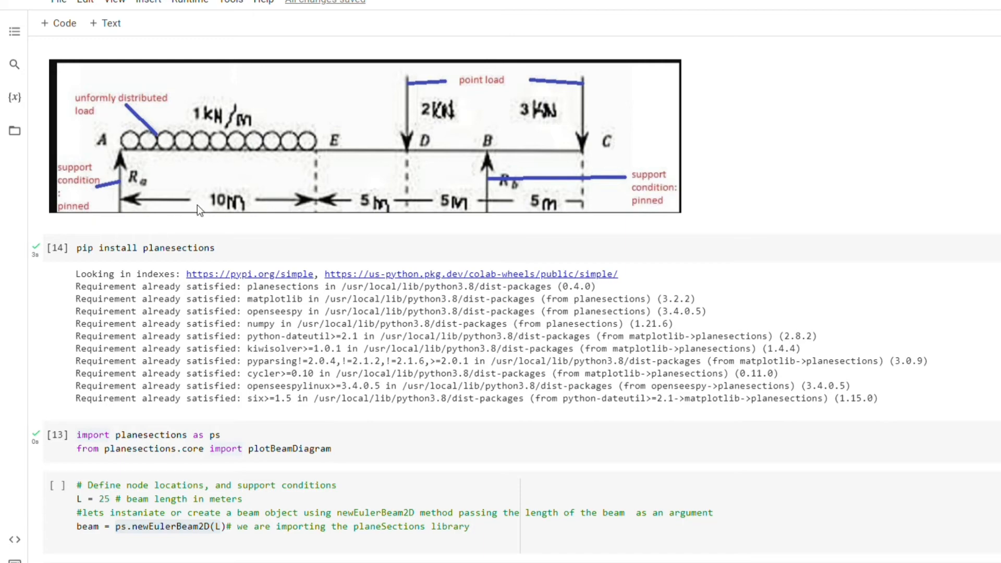
pyautogui.scroll(-3)
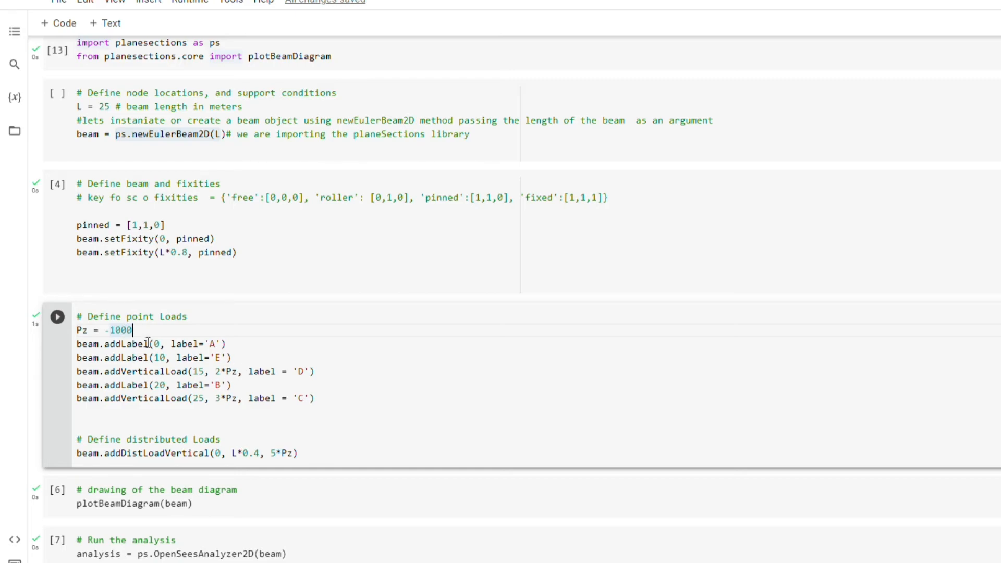
pyautogui.moveTo(246, 372)
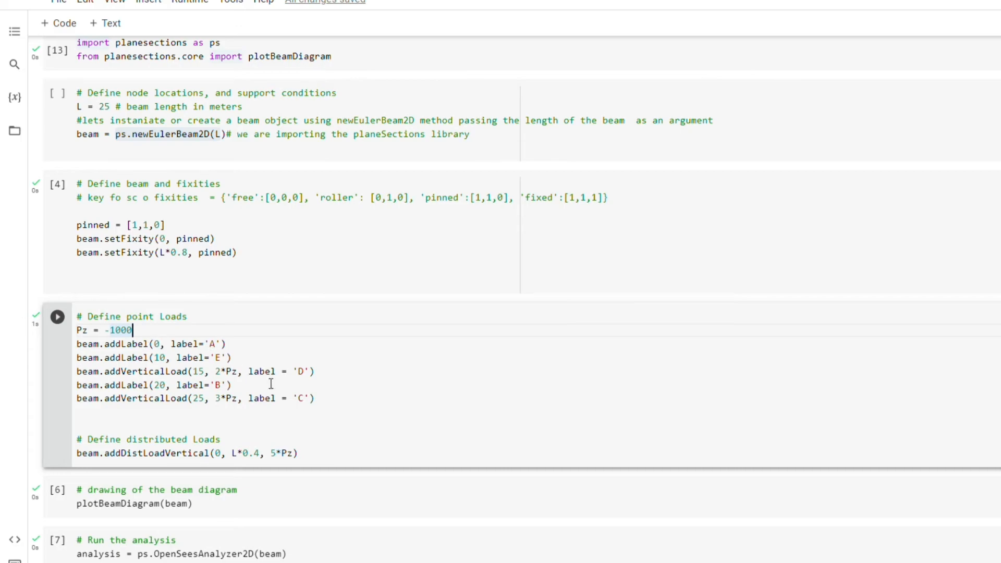
pyautogui.moveTo(312, 378)
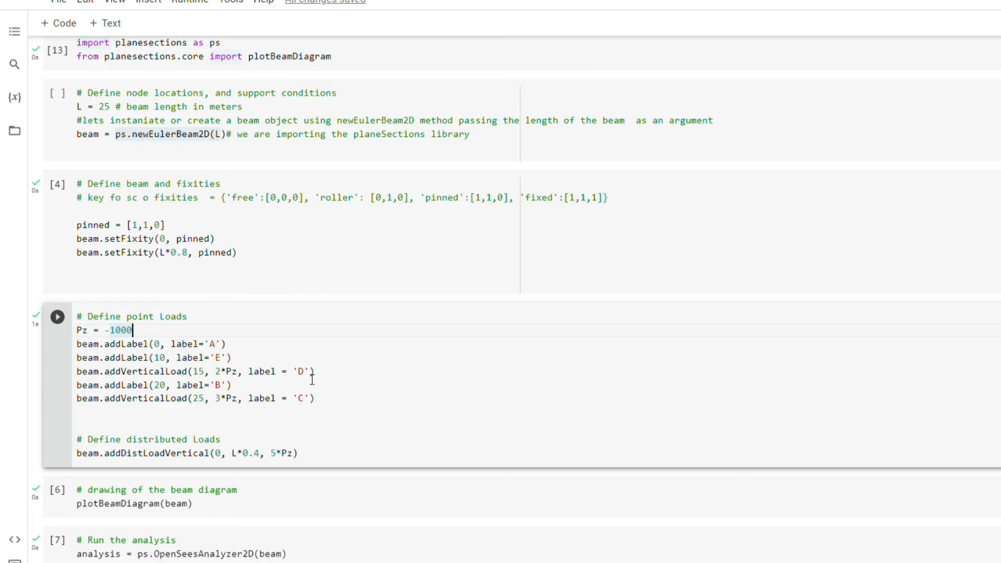
pyautogui.scroll(3)
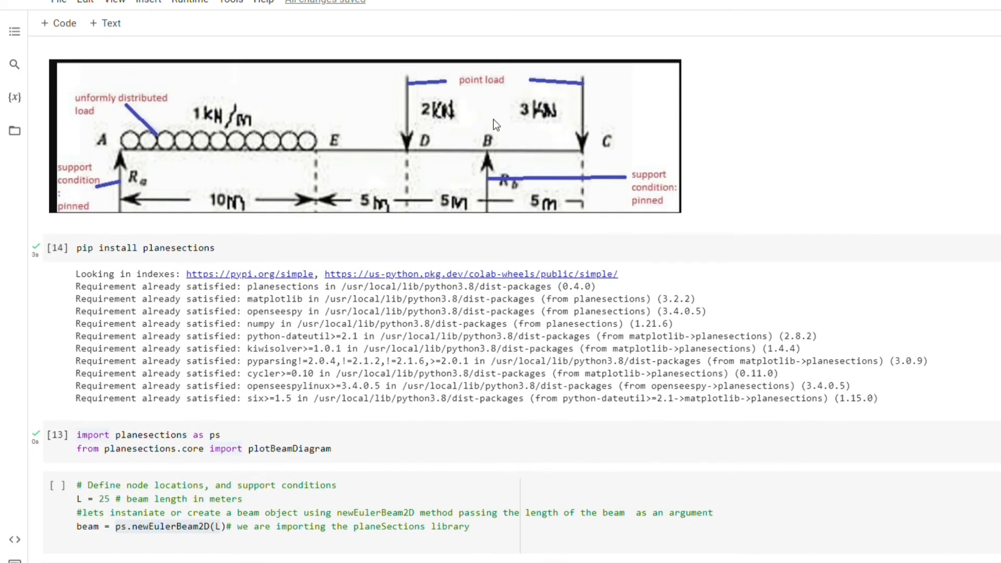
pyautogui.moveTo(408, 125)
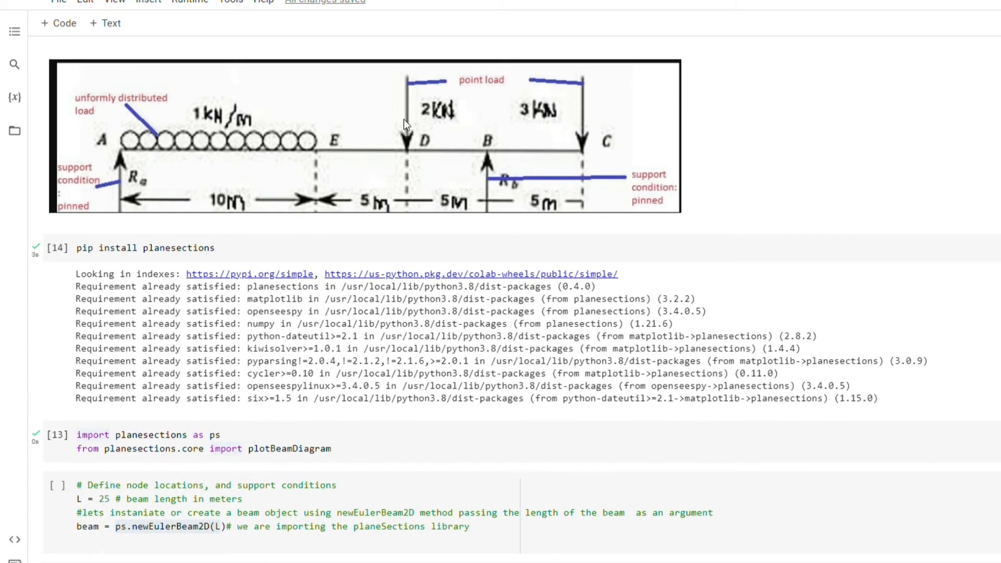
pyautogui.moveTo(415, 101)
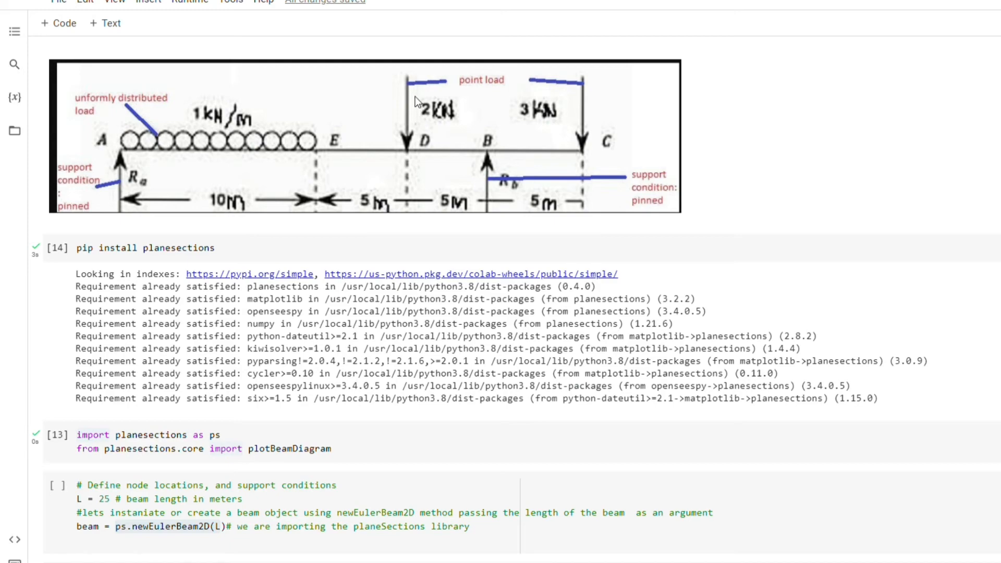
pyautogui.moveTo(403, 82)
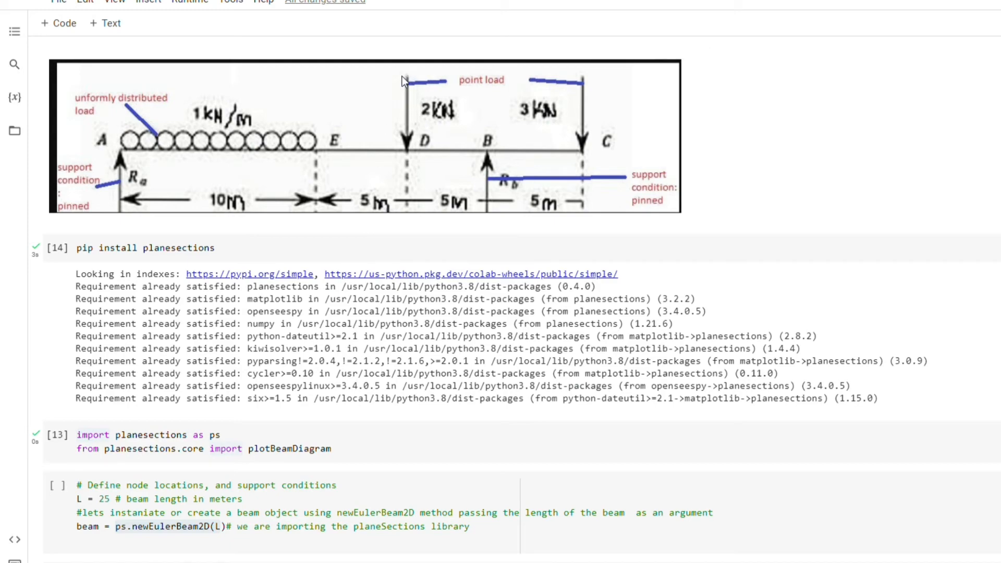
pyautogui.moveTo(503, 190)
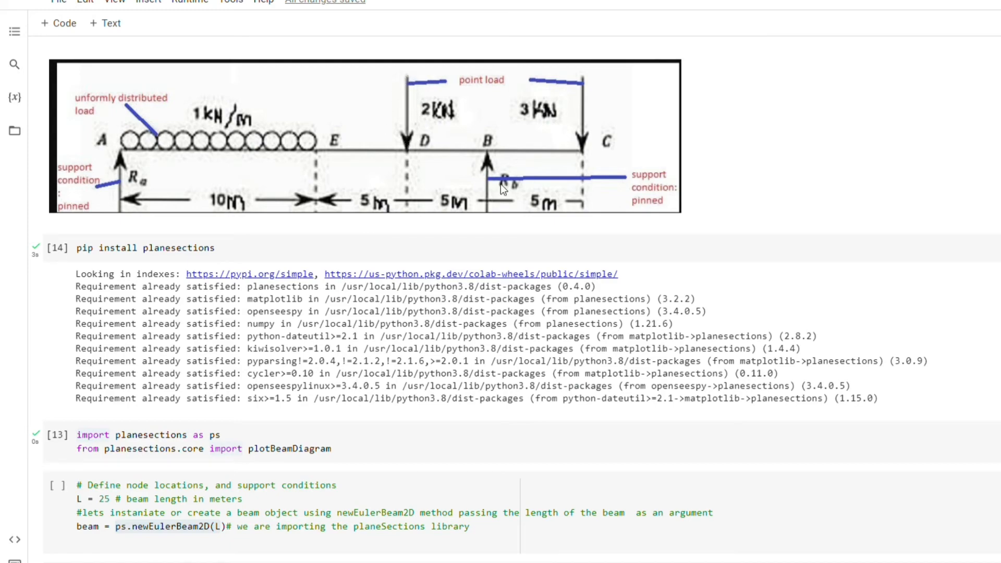
pyautogui.scroll(-3)
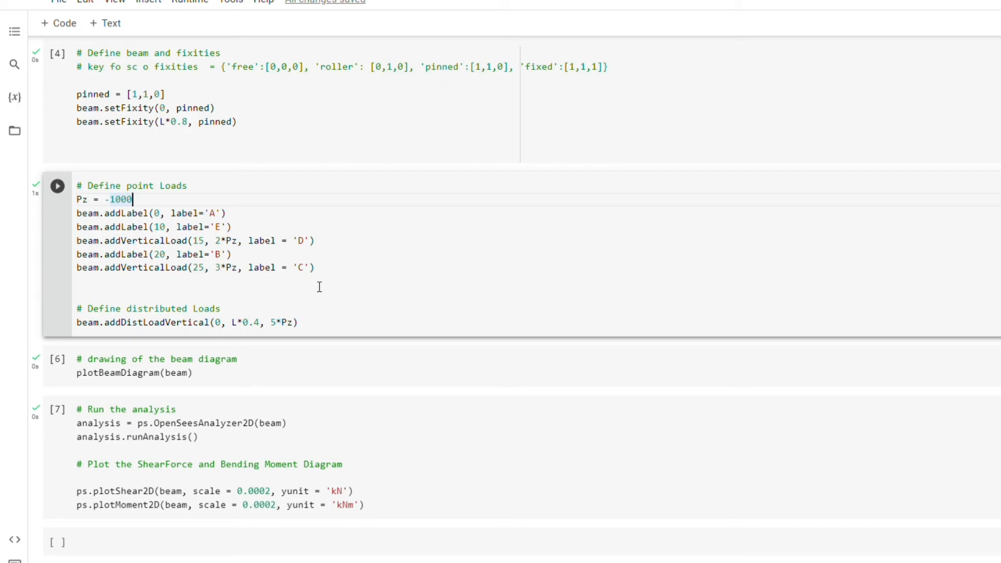
pyautogui.moveTo(228, 273)
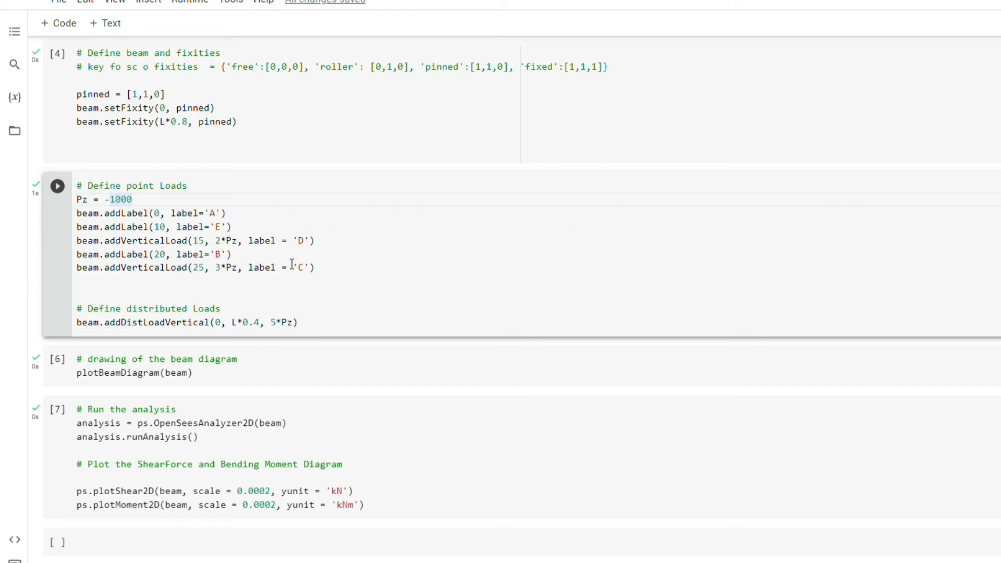
pyautogui.moveTo(389, 282)
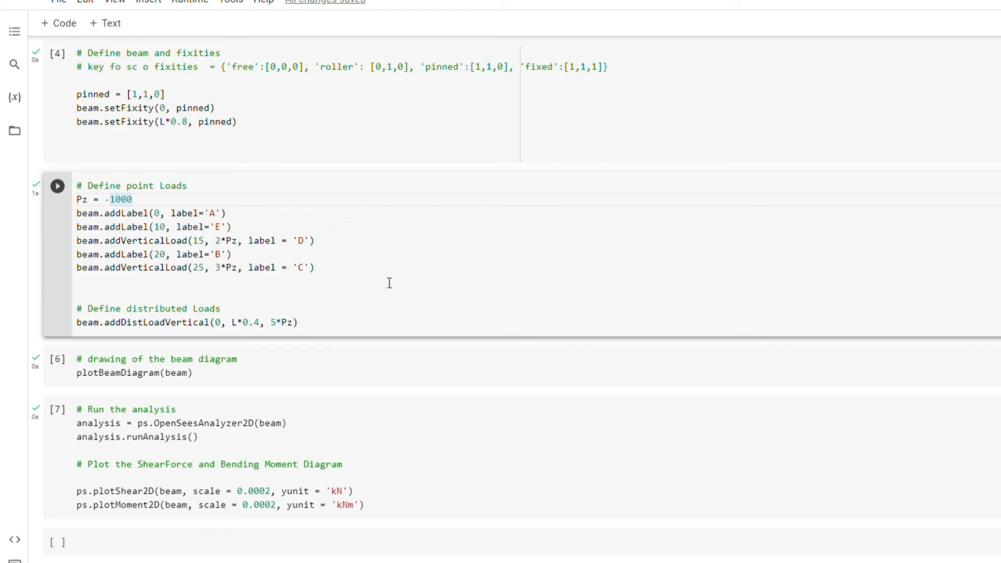
pyautogui.scroll(3)
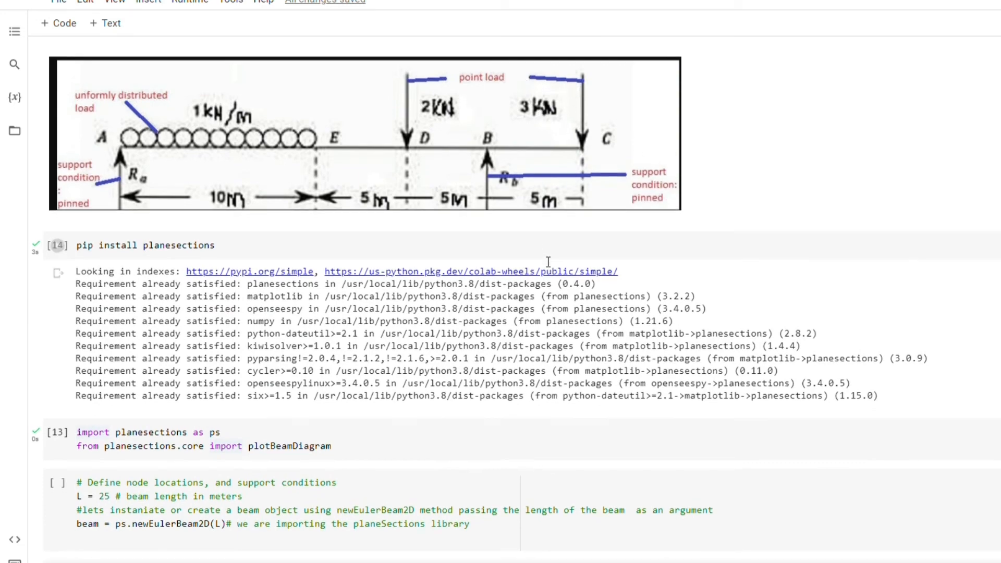
pyautogui.scroll(-3)
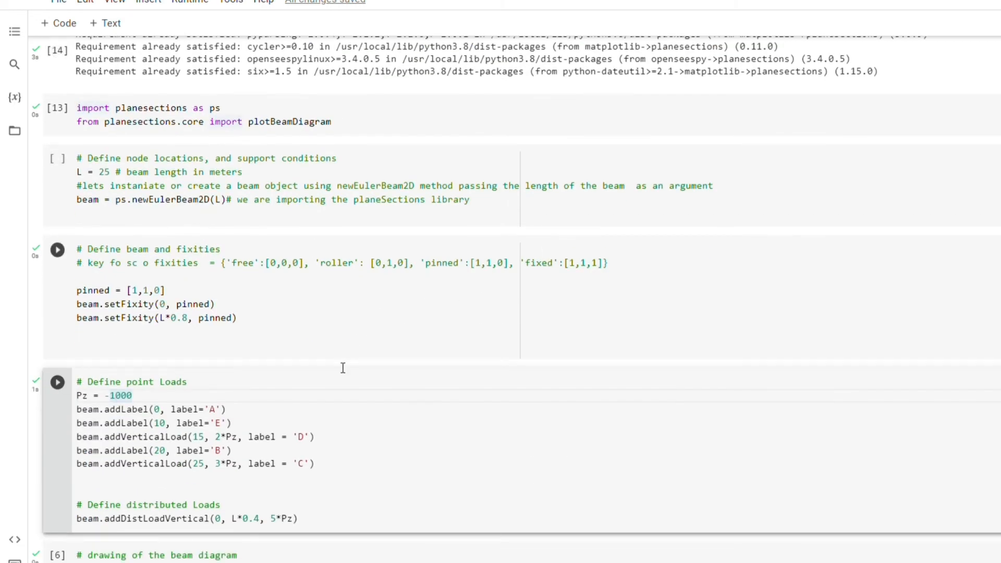
pyautogui.scroll(3)
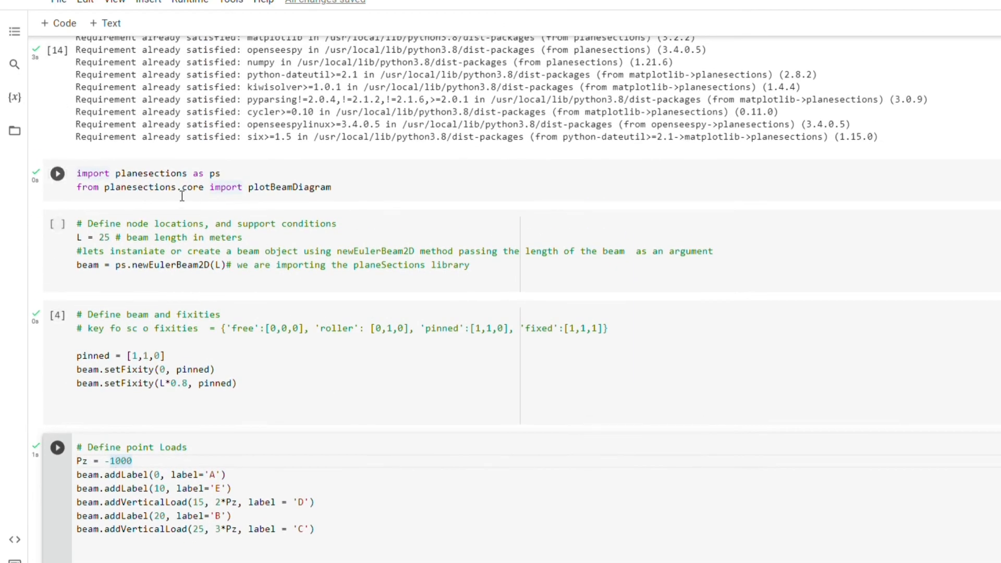
pyautogui.click(57, 173)
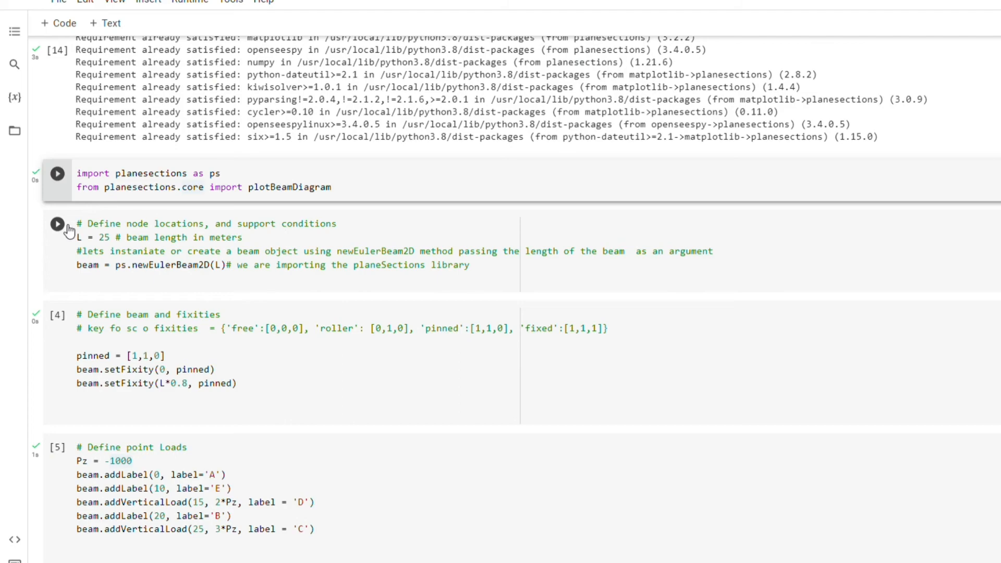
pyautogui.click(56, 224)
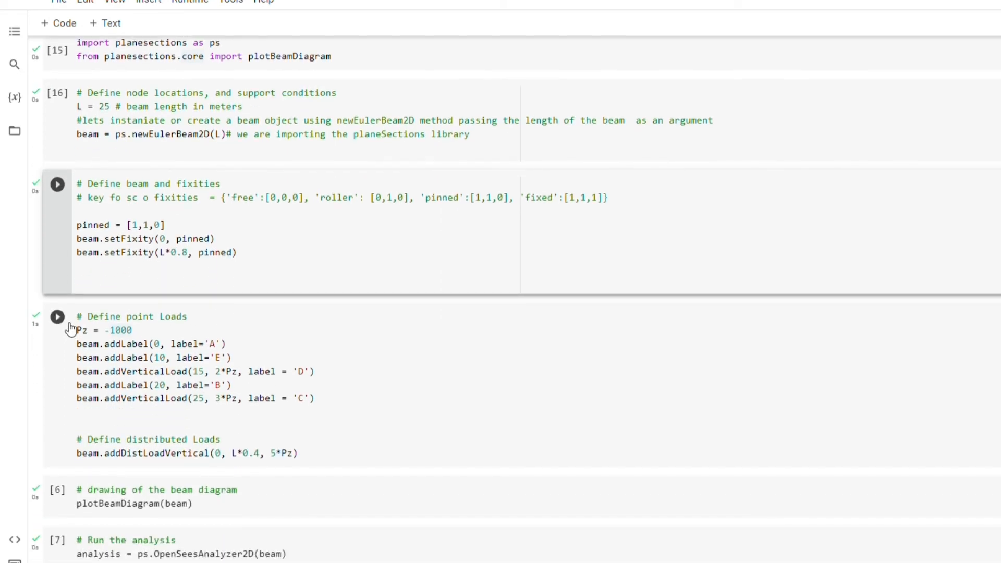
pyautogui.click(57, 184)
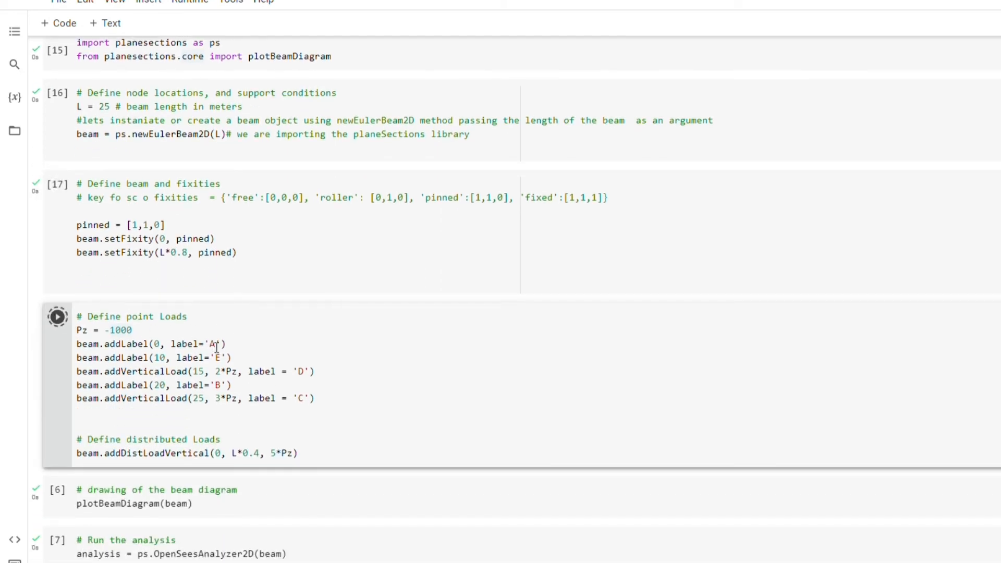
pyautogui.scroll(-3)
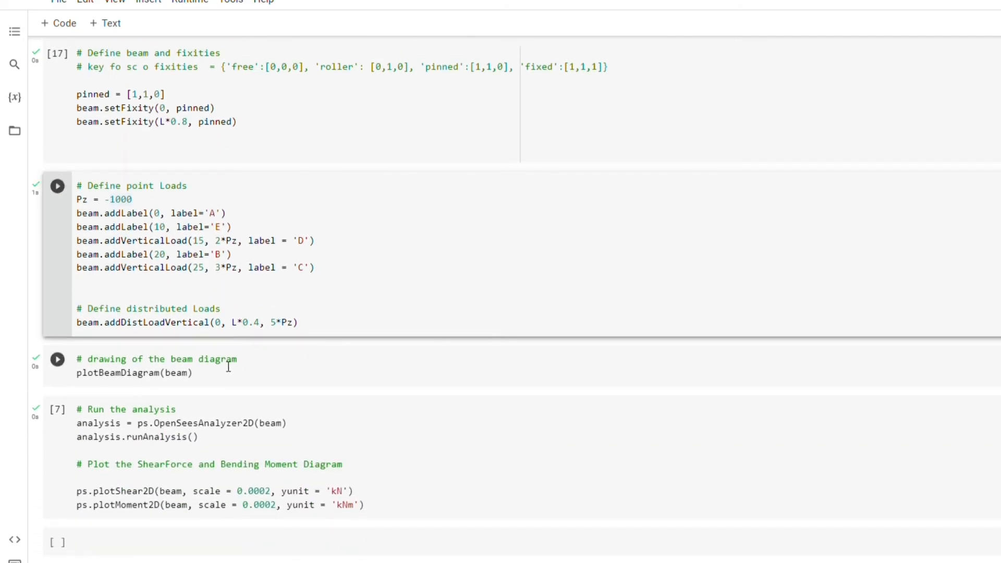
pyautogui.scroll(-3)
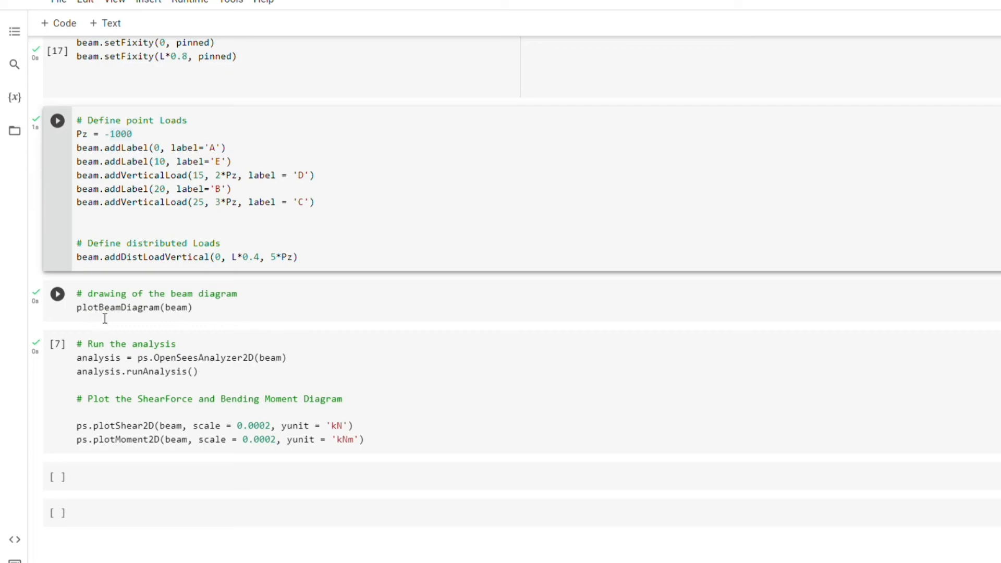
pyautogui.moveTo(198, 316)
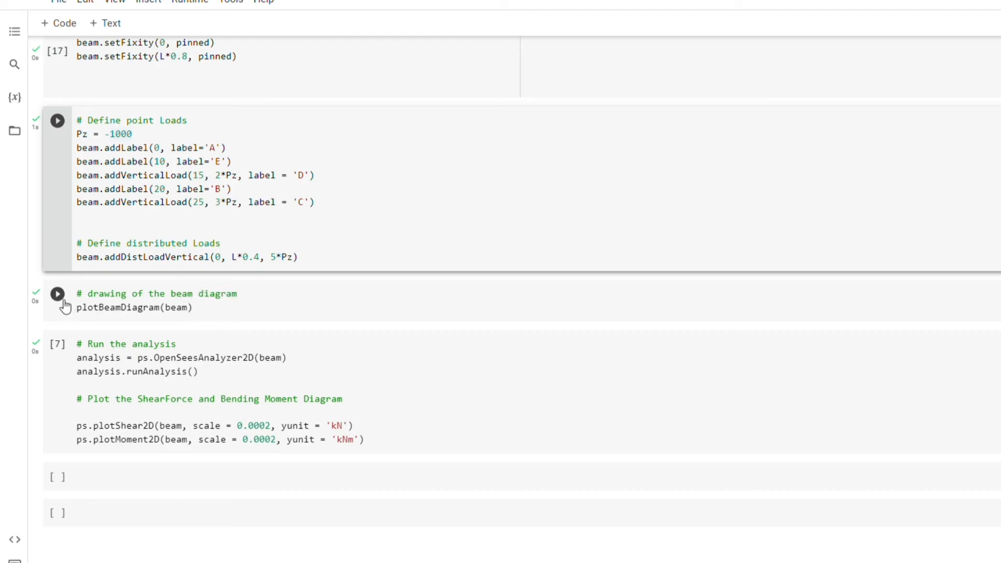
pyautogui.moveTo(112, 306)
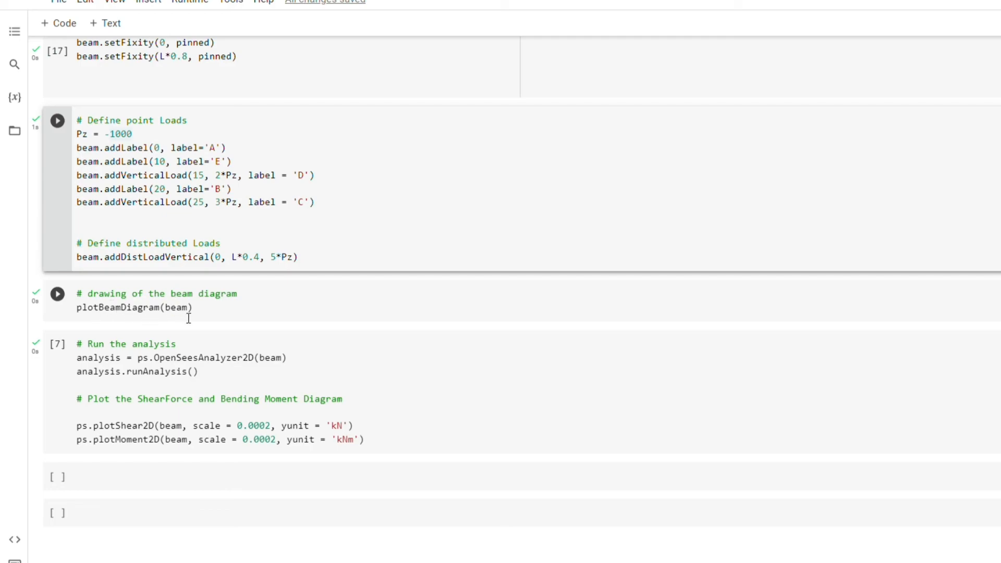
pyautogui.moveTo(93, 321)
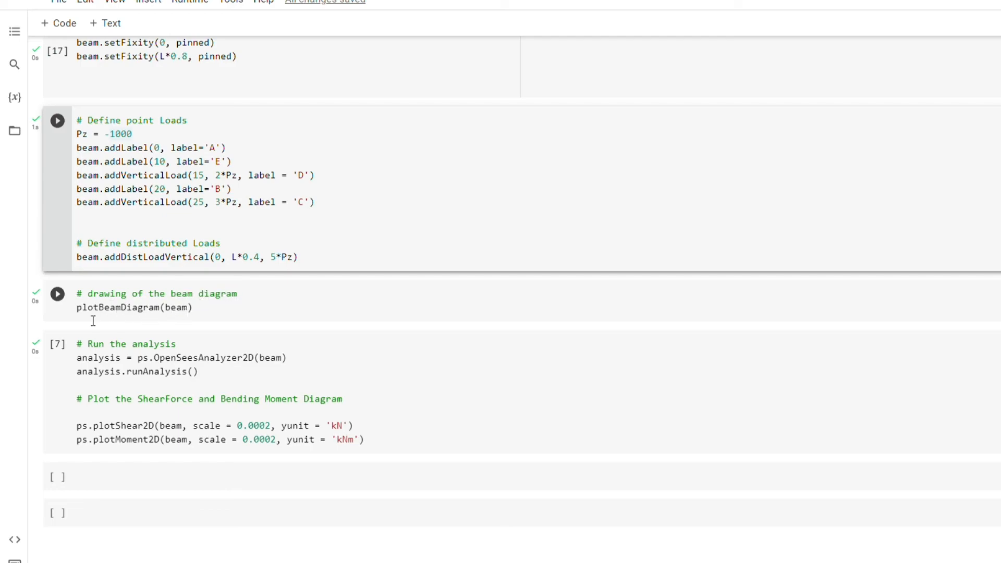
# Step: Run the plotBeamDiagram(beam) cell to render the pinned beam with its loads
pyautogui.click(57, 298)
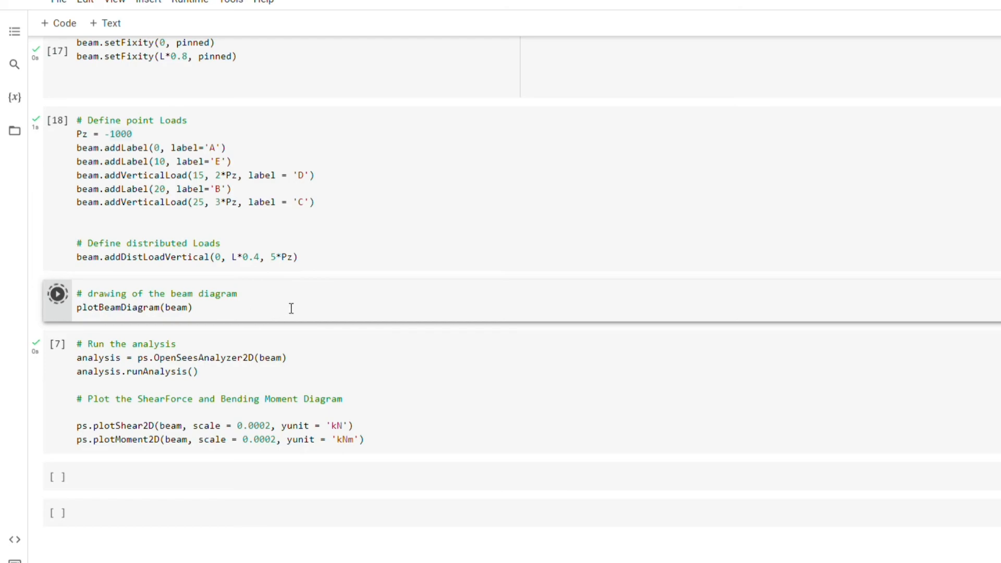
pyautogui.click(57, 294)
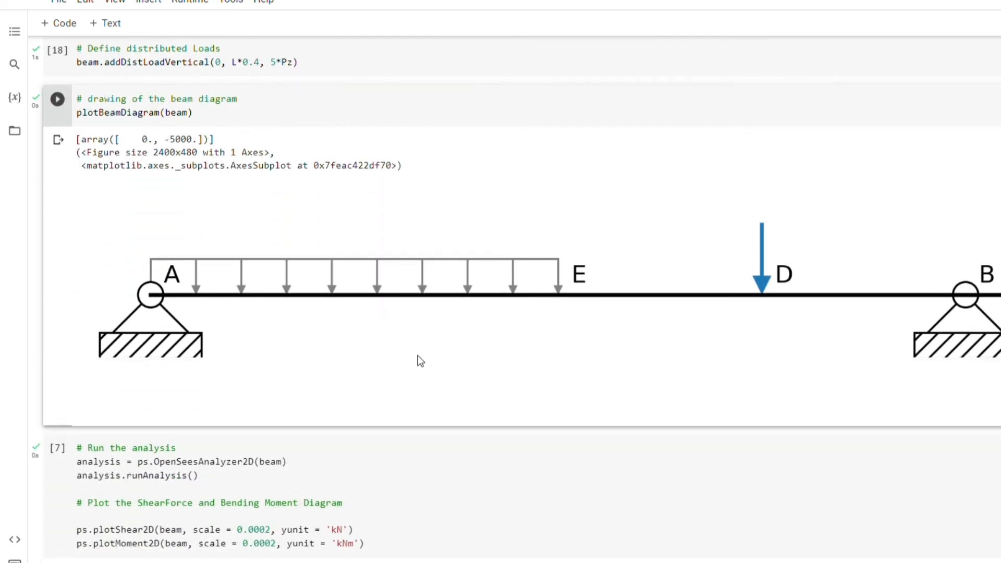
pyautogui.moveTo(695, 279)
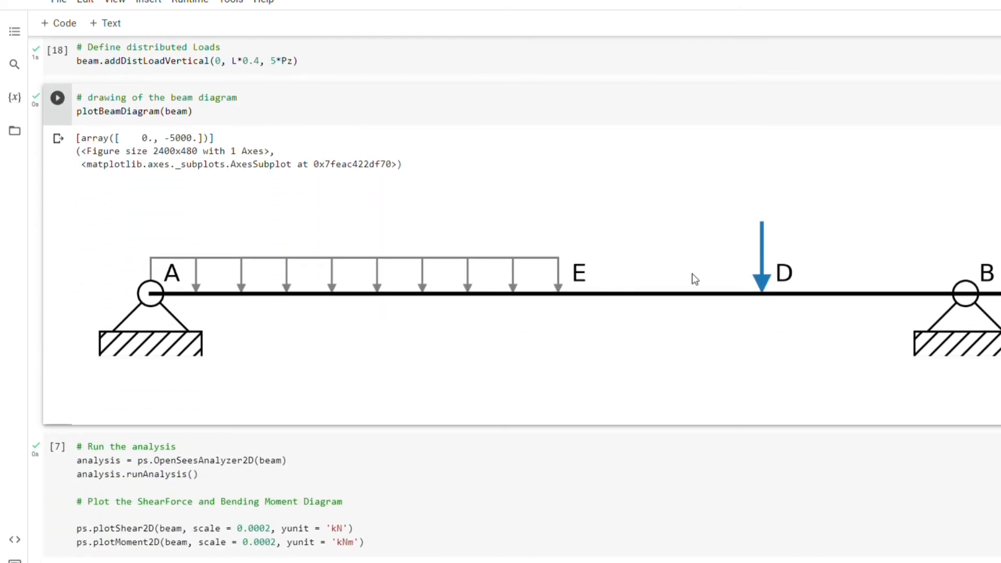
pyautogui.moveTo(182, 305)
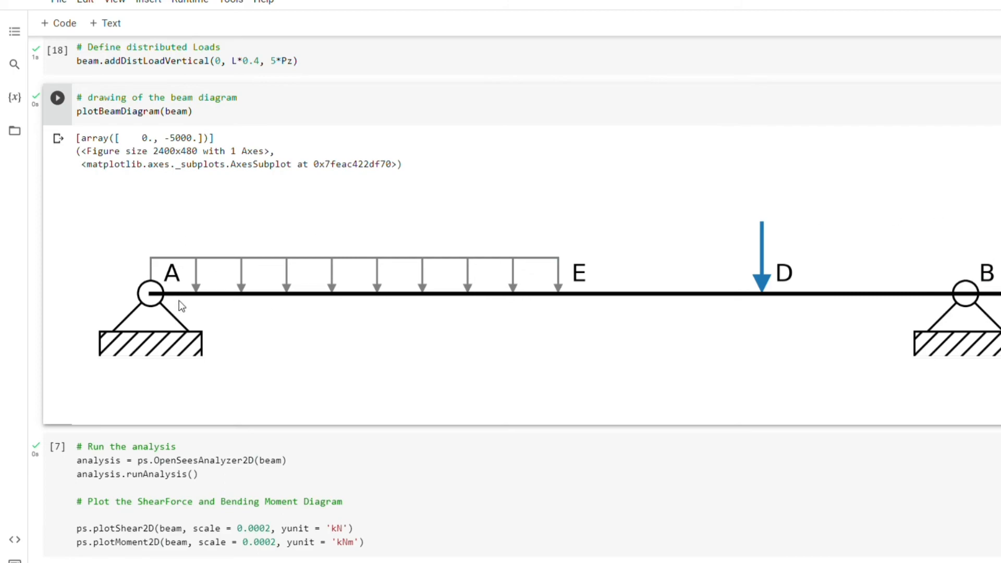
pyautogui.moveTo(885, 350)
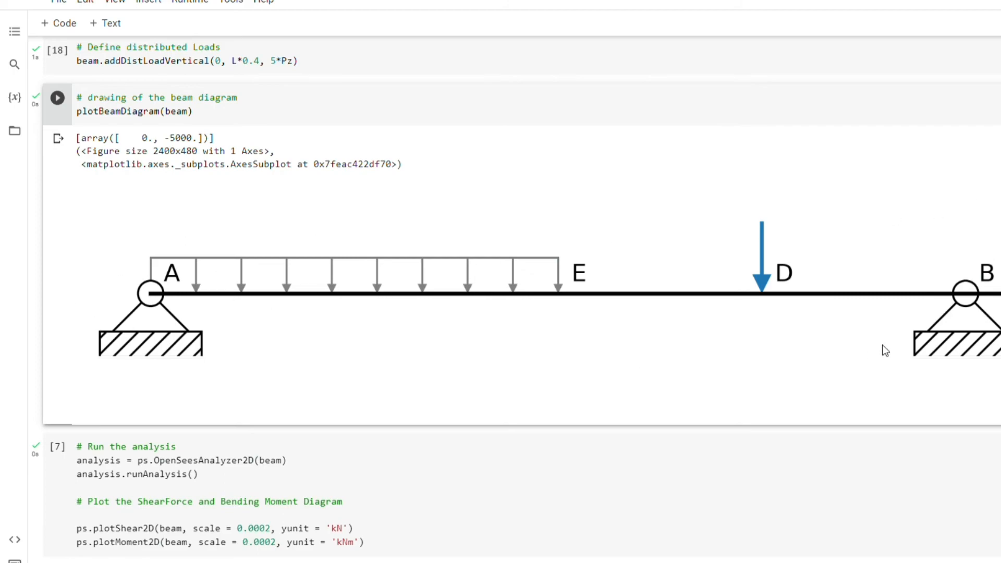
pyautogui.scroll(-3)
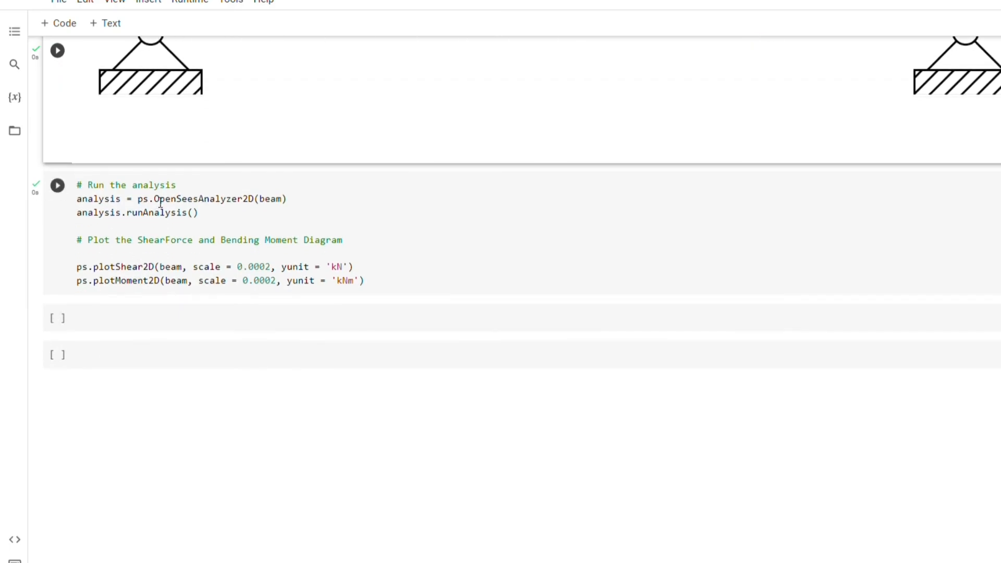
pyautogui.moveTo(230, 199)
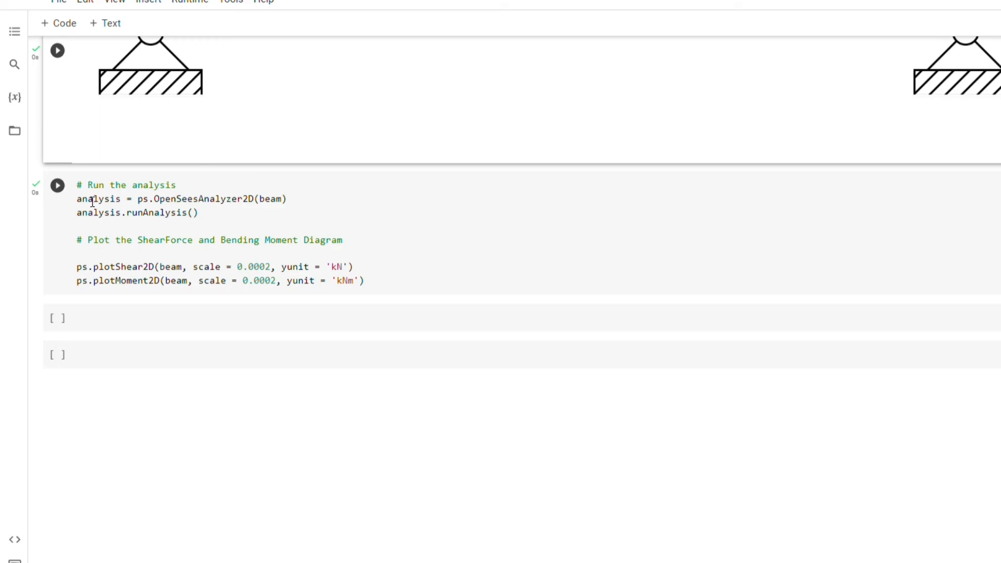
# Step: Run the OpenSeesAnalyzer2D cell that calls plotShear2D and plotMoment2D
pyautogui.click(202, 213)
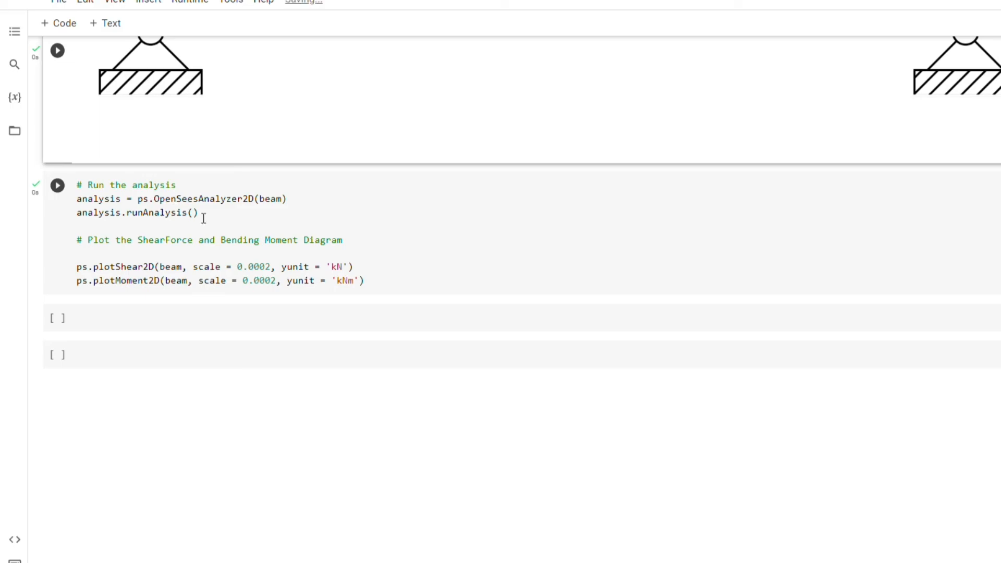
pyautogui.moveTo(282, 203)
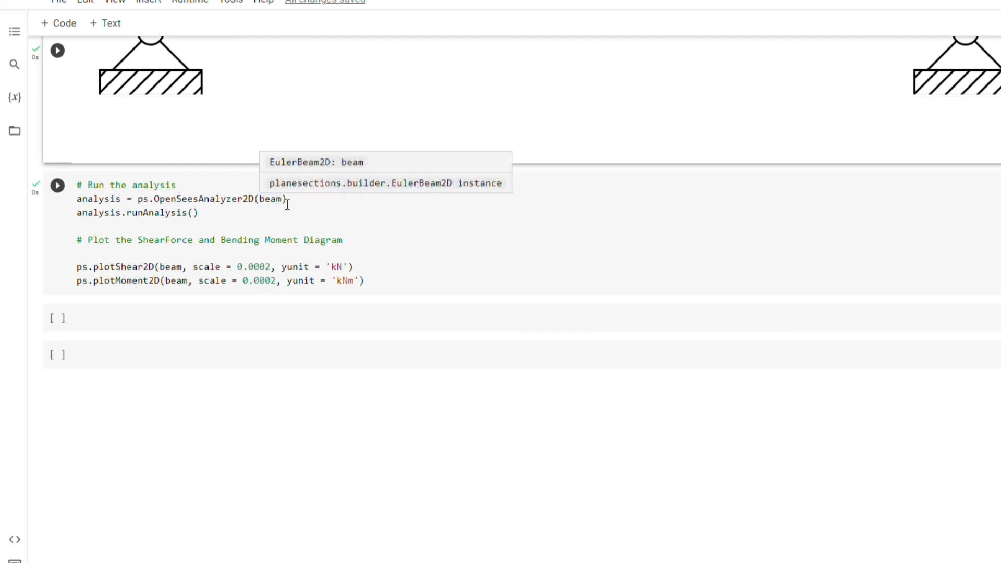
pyautogui.click(57, 185)
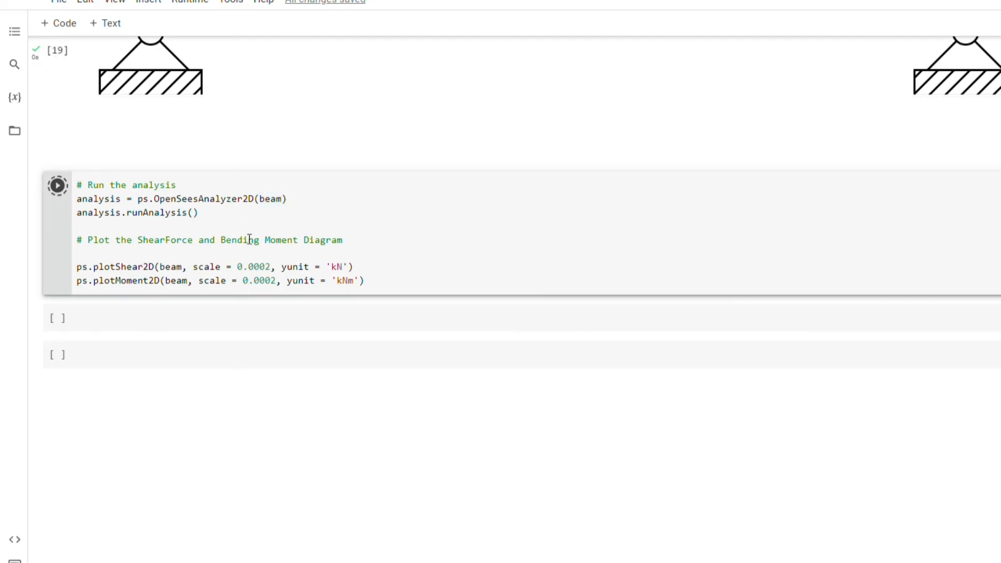
# Step: Let the analysis finish and scroll through the shear force and bending moment plots
pyautogui.click(57, 185)
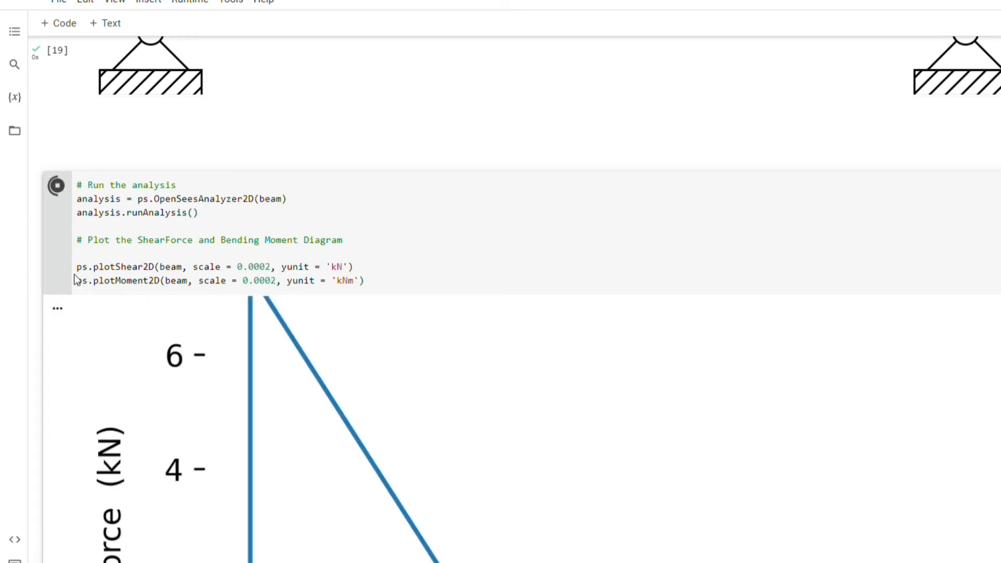
pyautogui.click(57, 186)
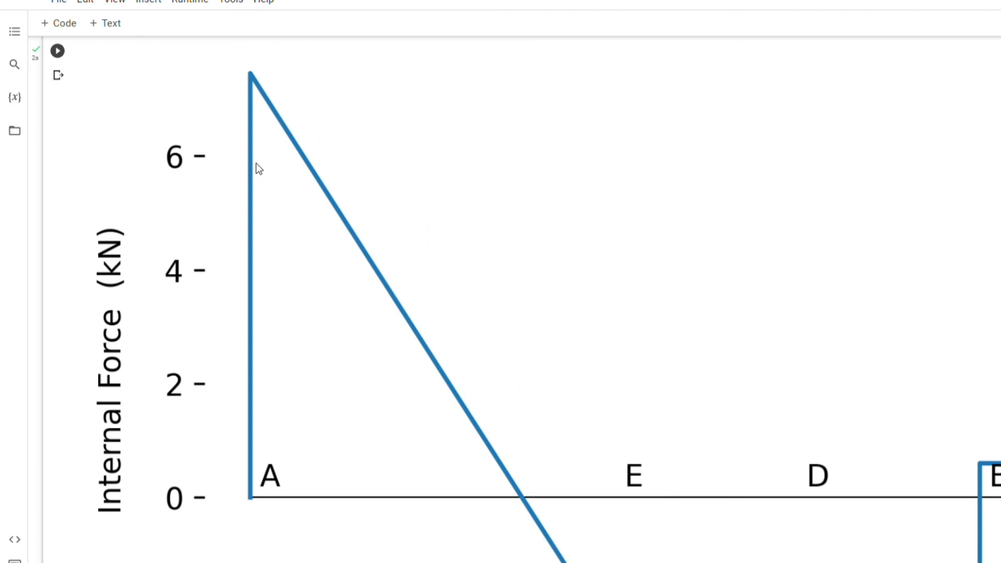
pyautogui.scroll(-3)
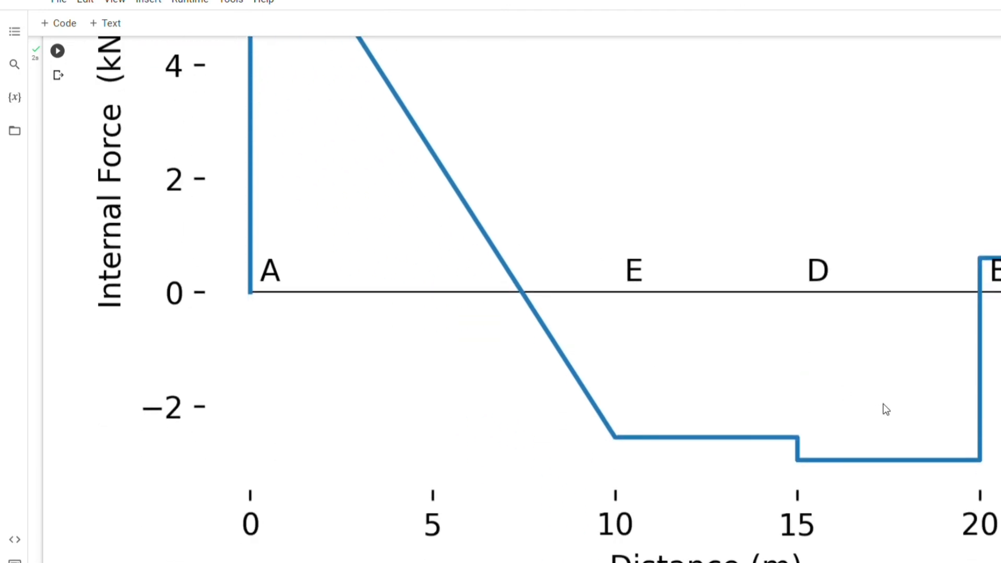
pyautogui.scroll(-3)
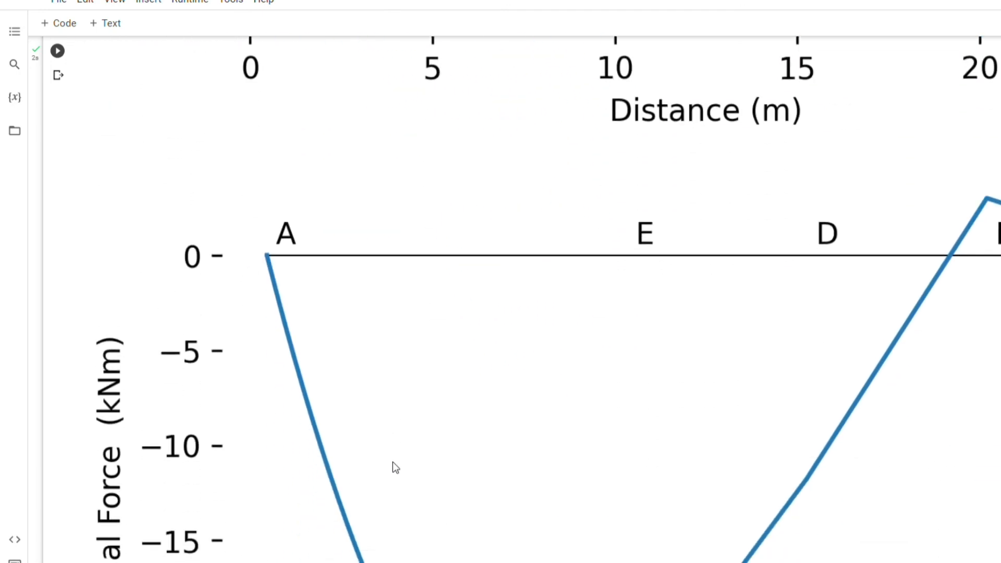
pyautogui.scroll(-3)
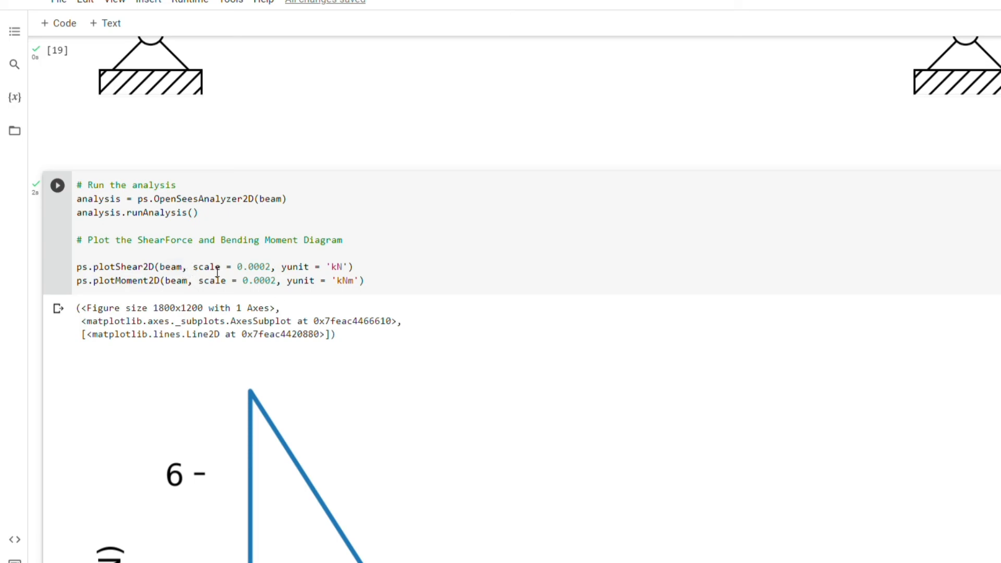
pyautogui.moveTo(349, 313)
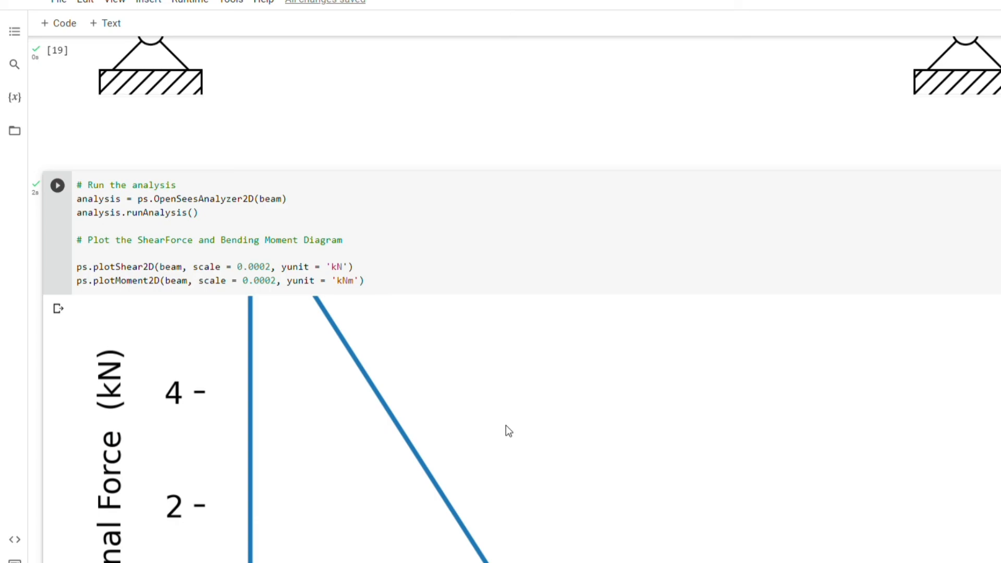
pyautogui.click(359, 281)
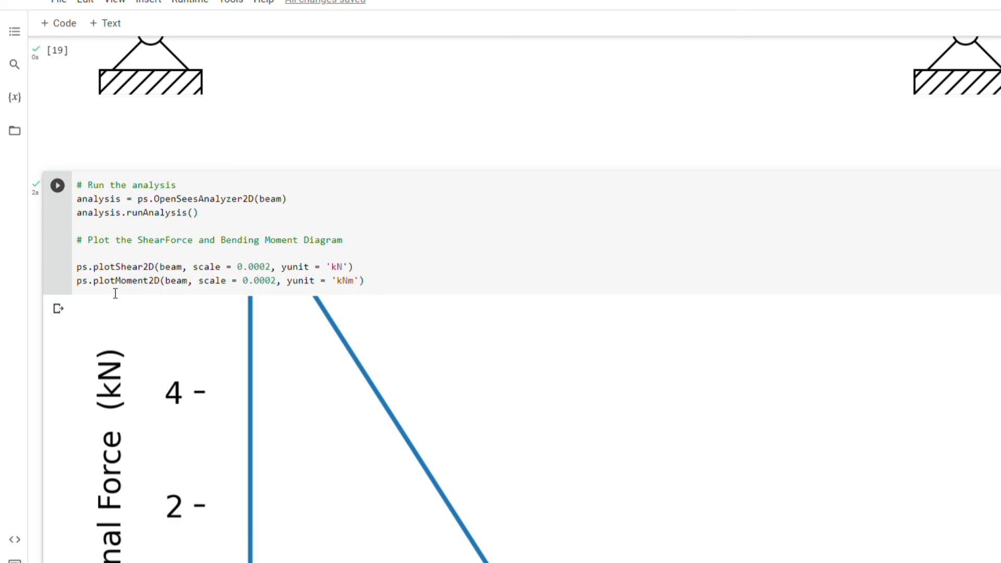
pyautogui.scroll(-3)
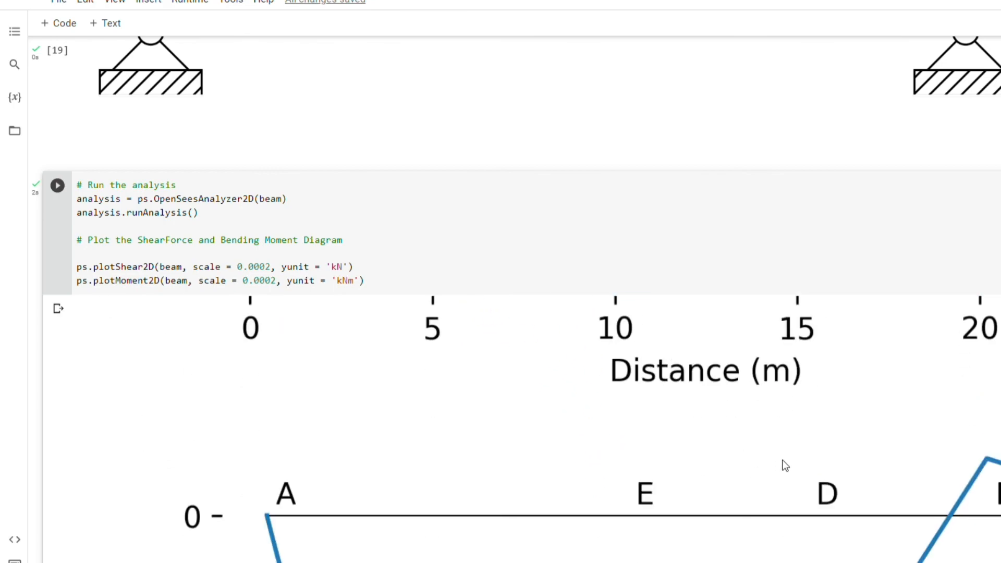
pyautogui.scroll(-3)
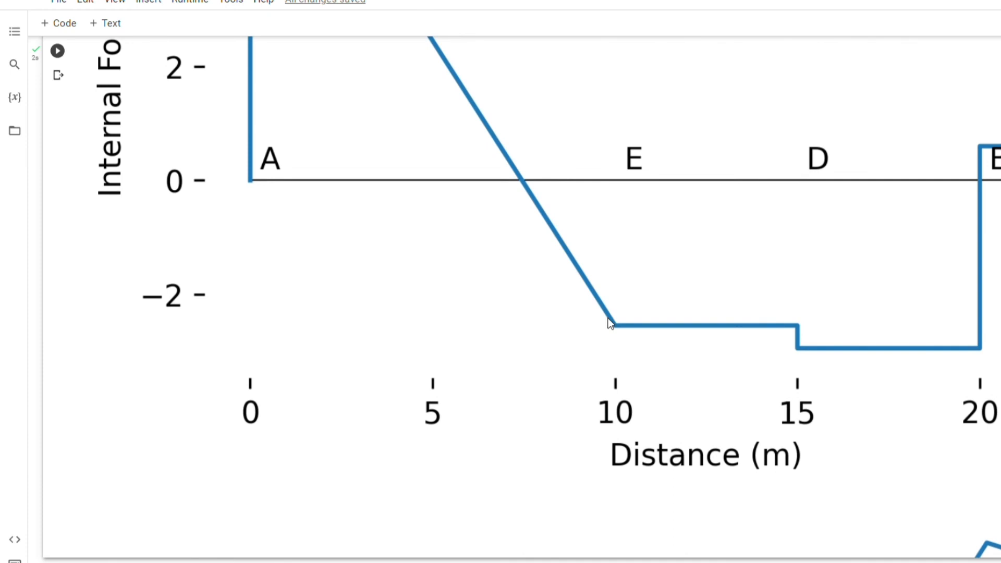
pyautogui.click(57, 51)
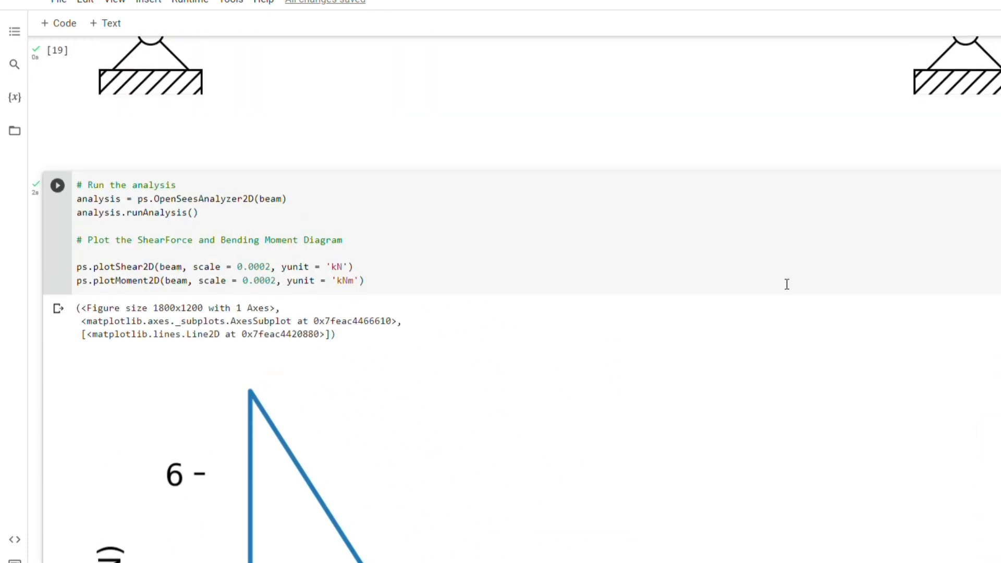
pyautogui.scroll(3)
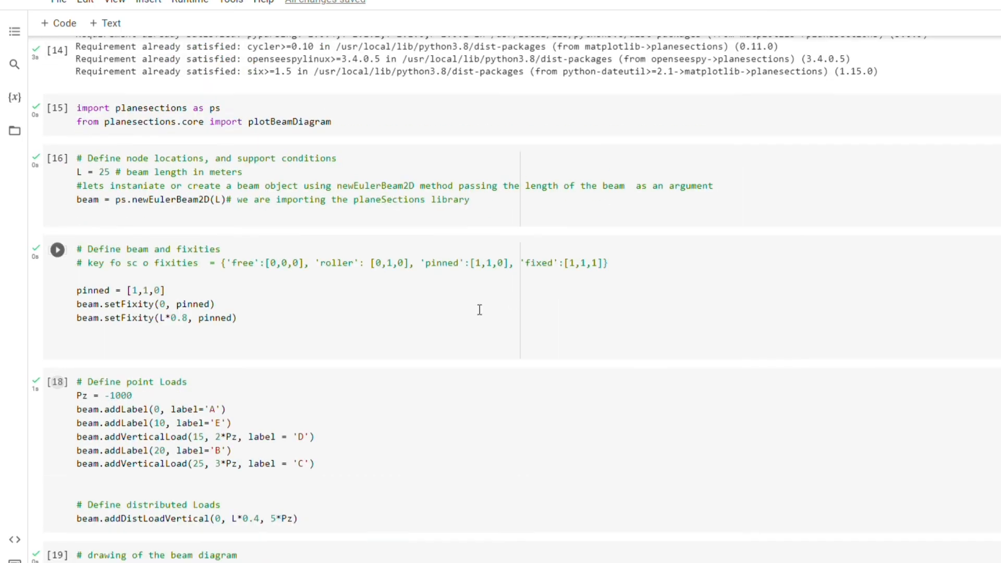
pyautogui.moveTo(549, 339)
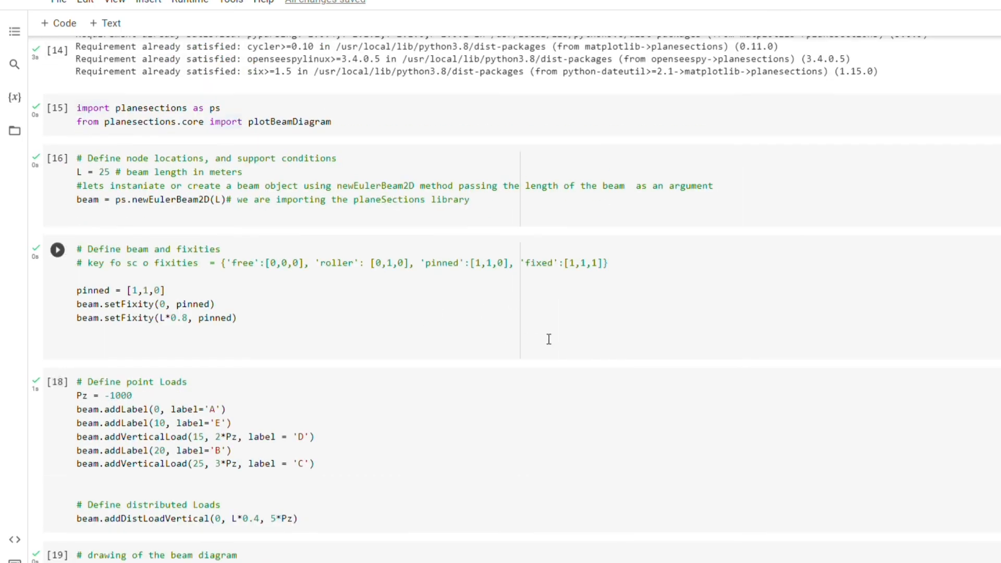
pyautogui.moveTo(526, 356)
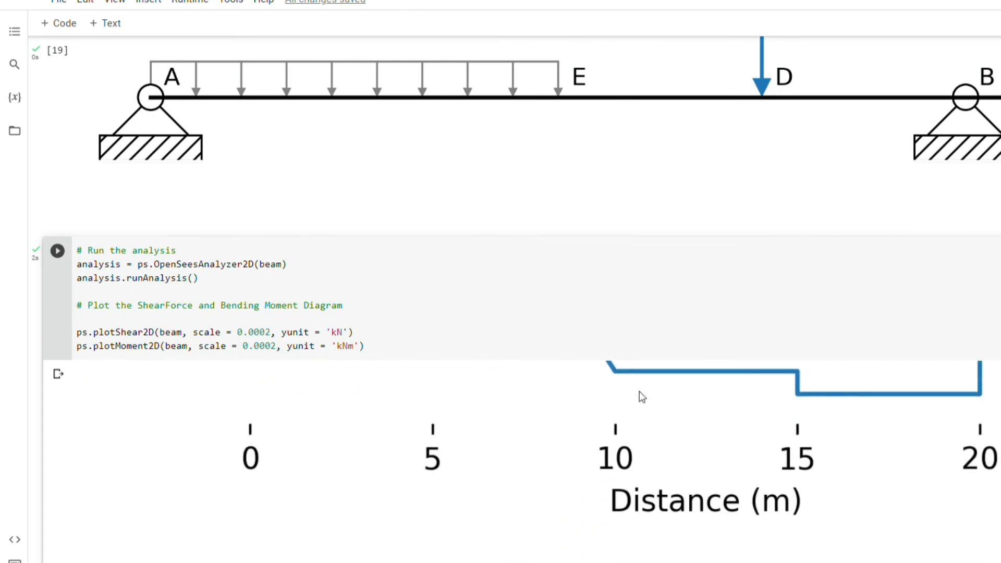
pyautogui.scroll(-3)
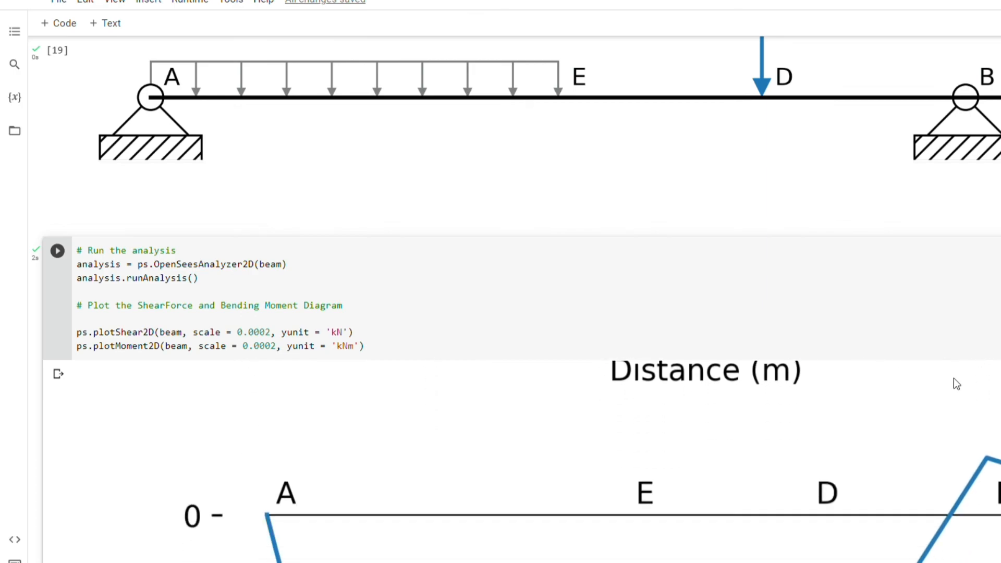
pyautogui.scroll(-3)
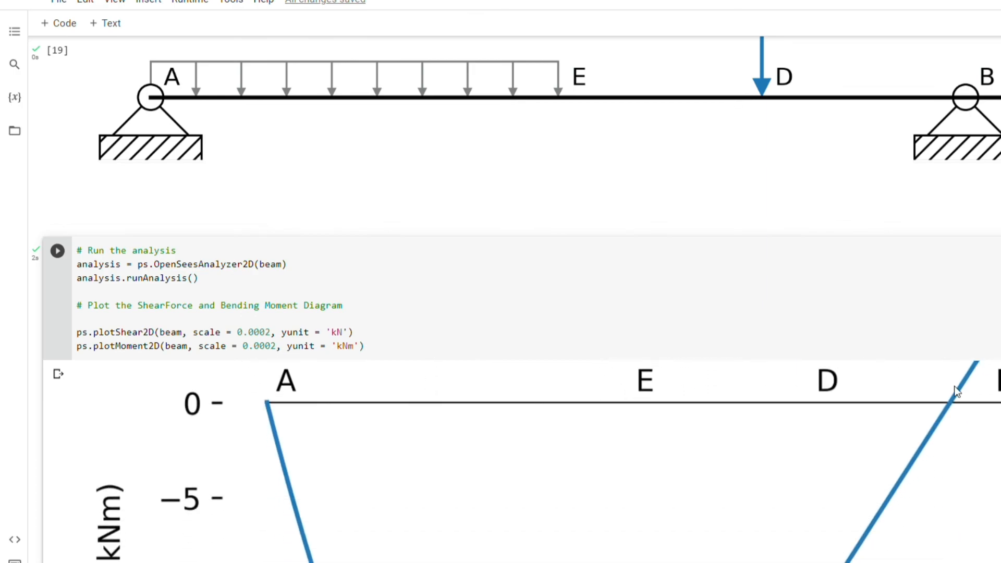
pyautogui.scroll(-3)
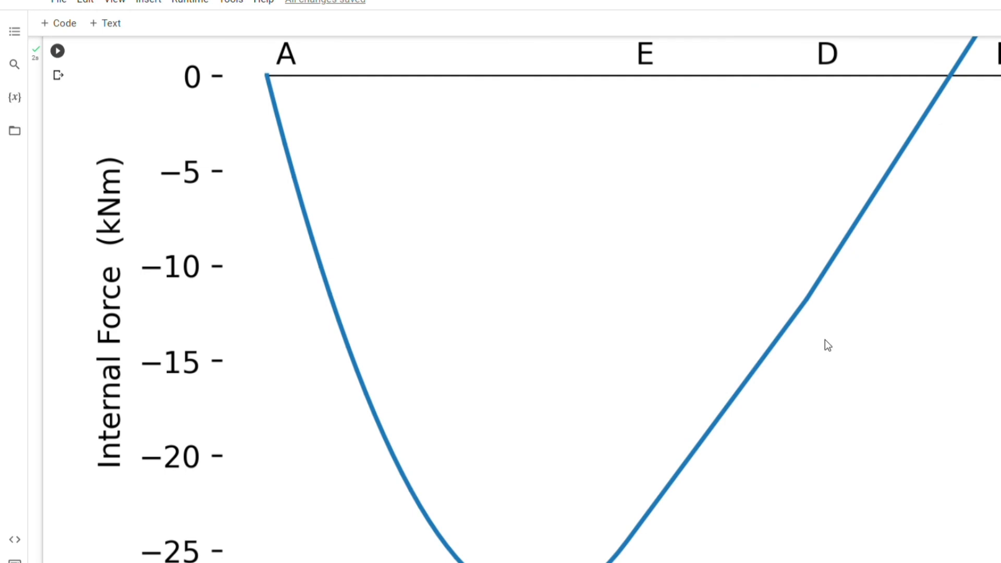